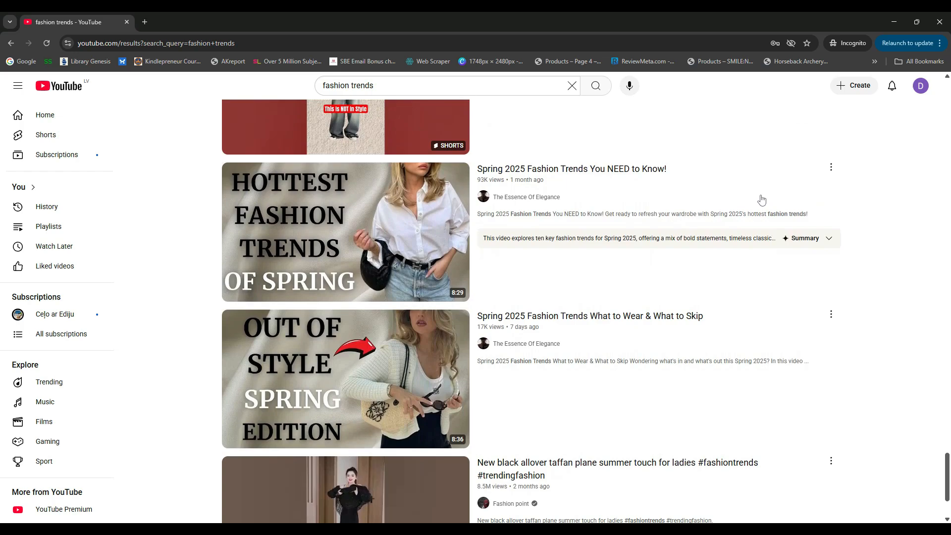
# - Cycle sample prompts like 'Scrape TikTok profiles' and 'Crawl website to feed AI' on the Apify home page
pyautogui.scroll(-3)
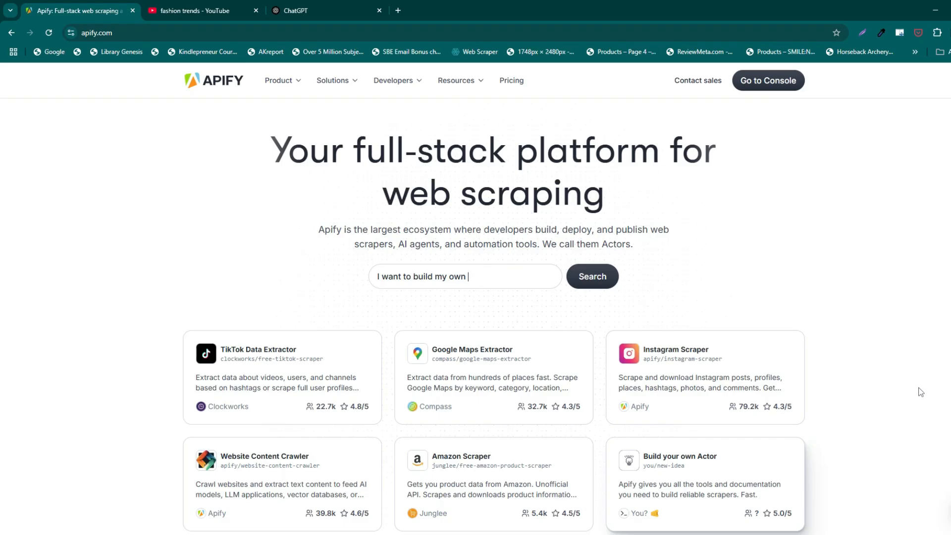
pyautogui.write('Scrape')
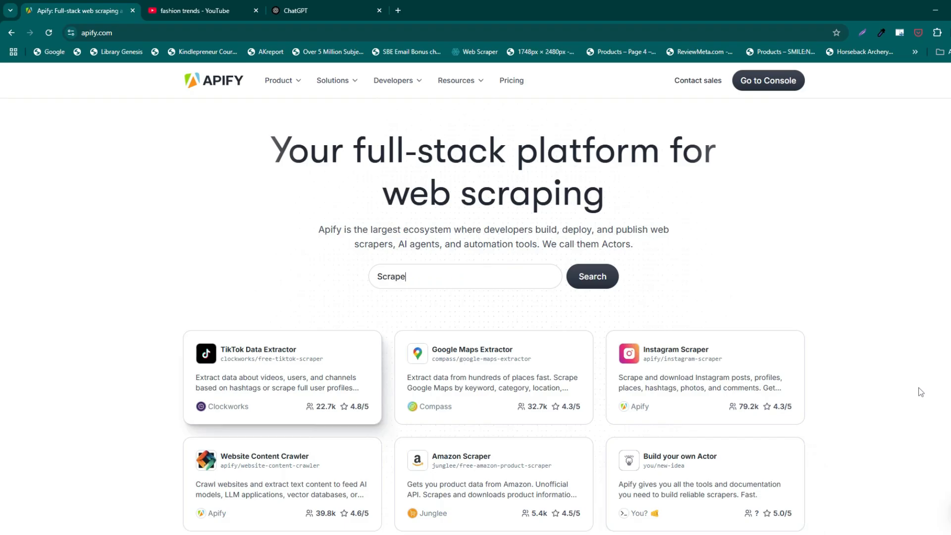
pyautogui.write('TikTok profiles')
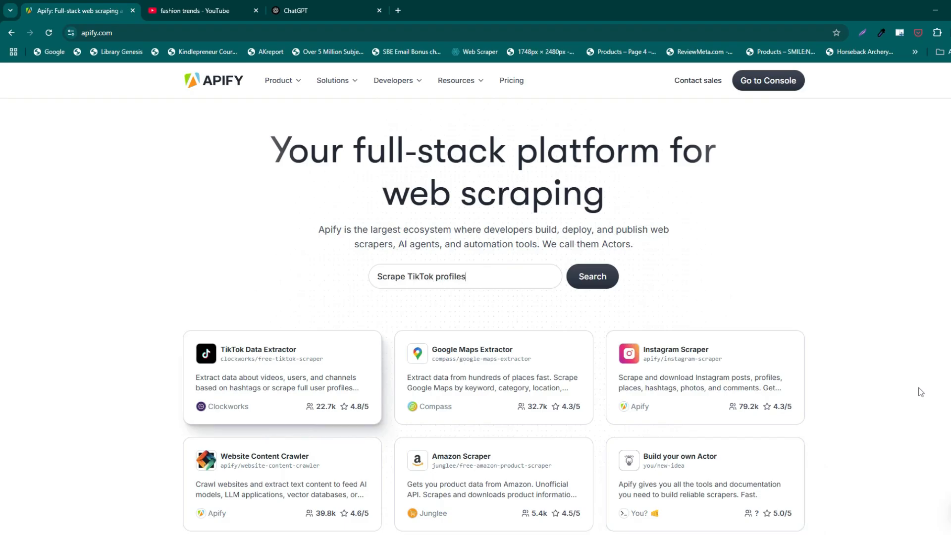
pyautogui.write('Ext')
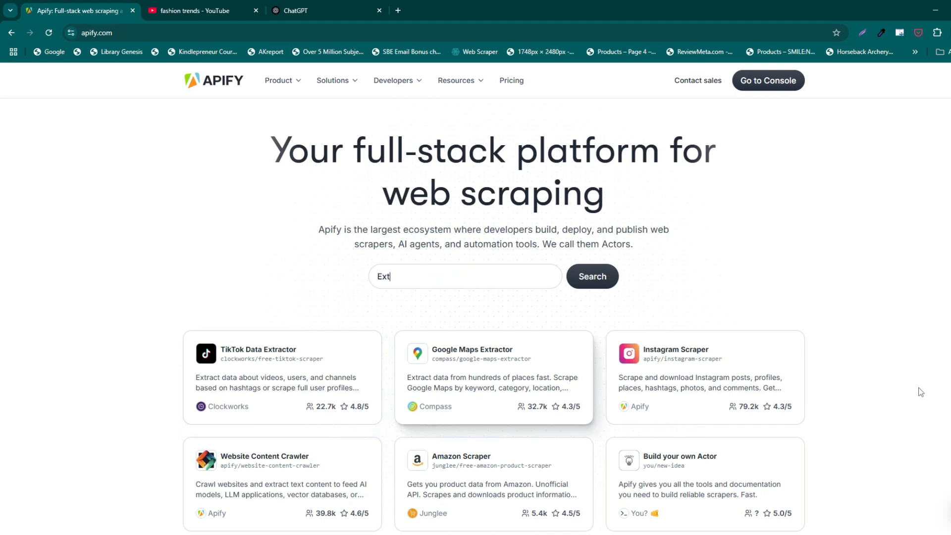
pyautogui.write('Extract places from Google Ma')
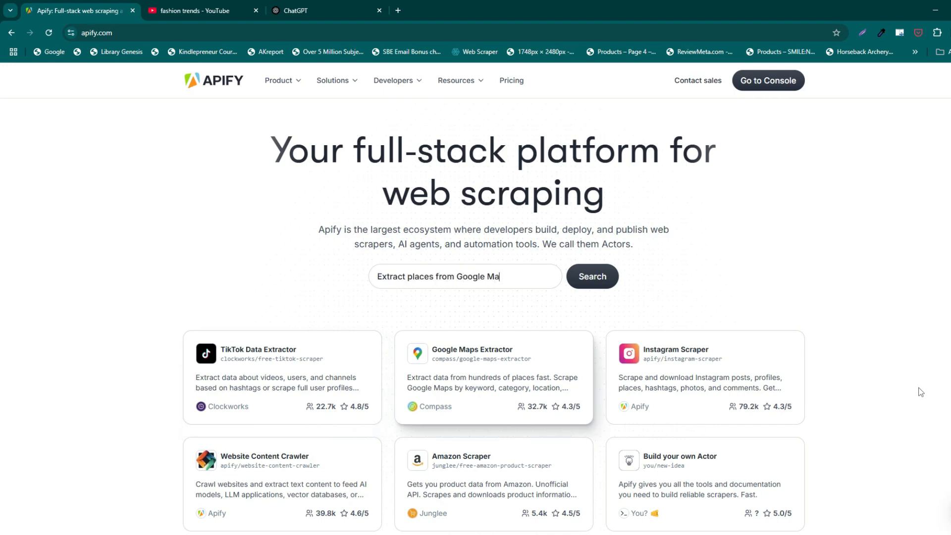
pyautogui.press('Backspace')
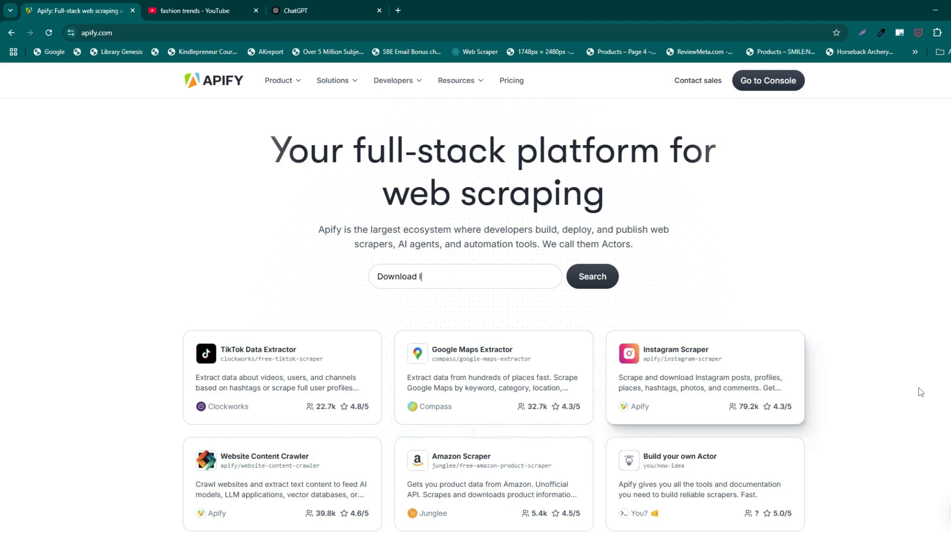
pyautogui.write('Instagram posts')
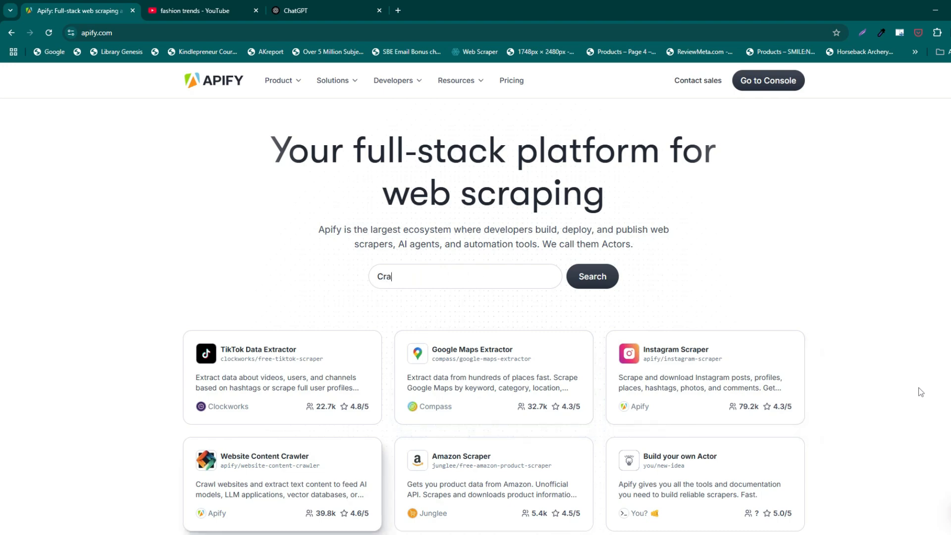
pyautogui.write('Crawl website to feed AI')
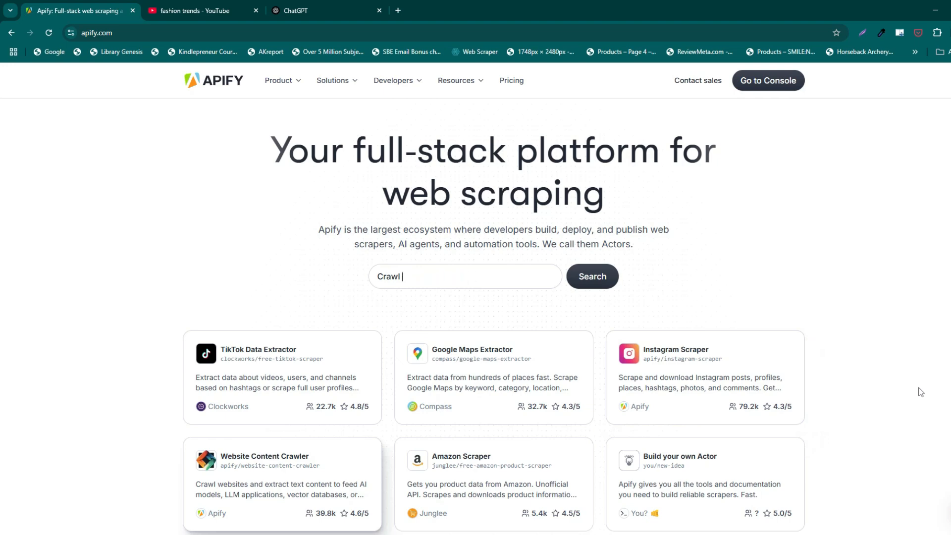
pyautogui.write('Extract products from')
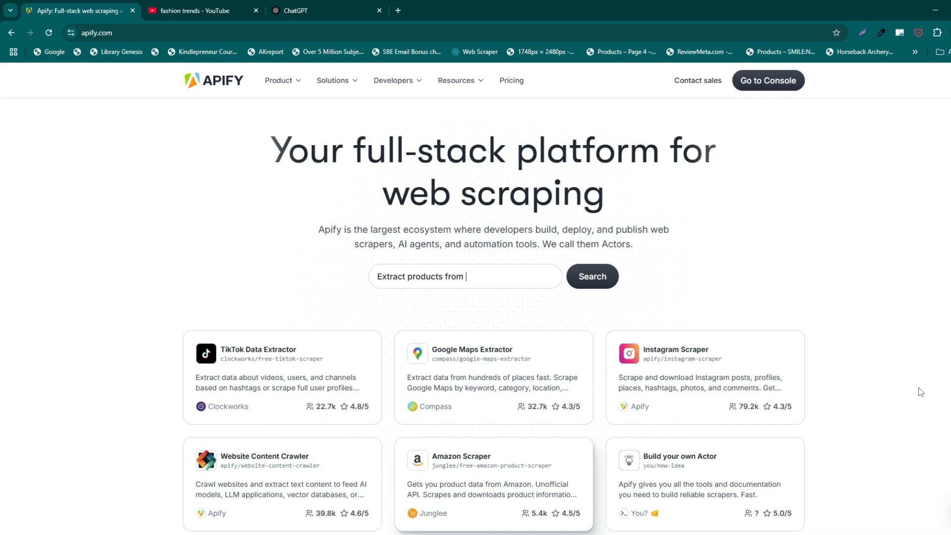
pyautogui.write('I want')
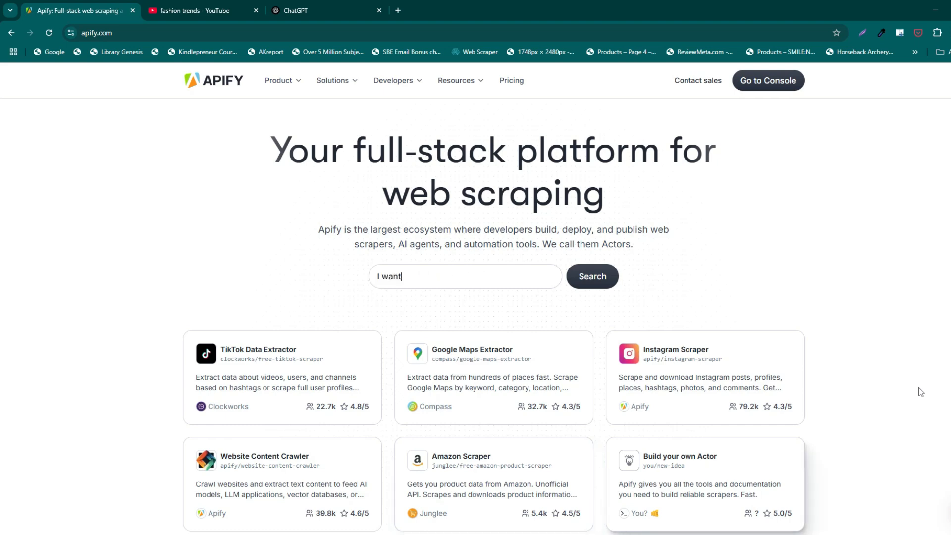
pyautogui.write('to build my own scraper')
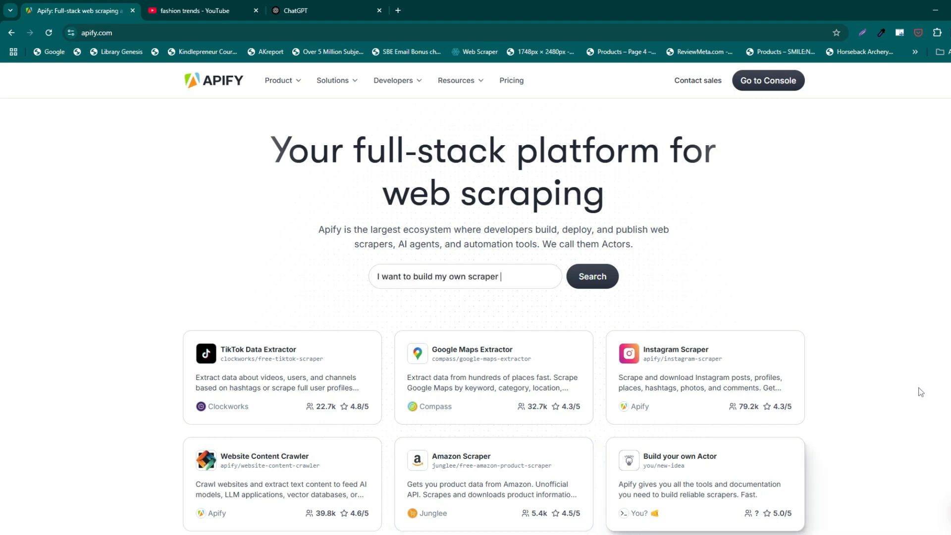
pyautogui.write('in Python')
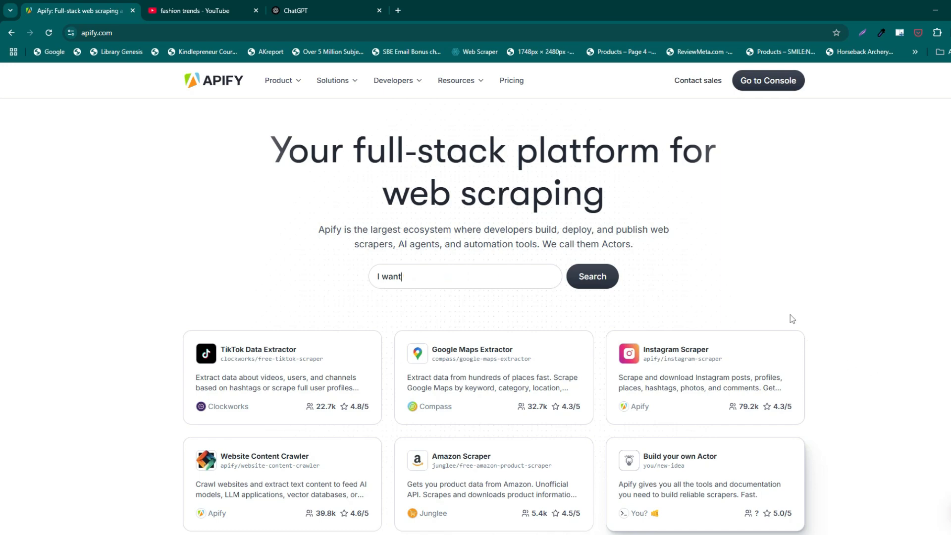
pyautogui.write('Scrape TikTok profile')
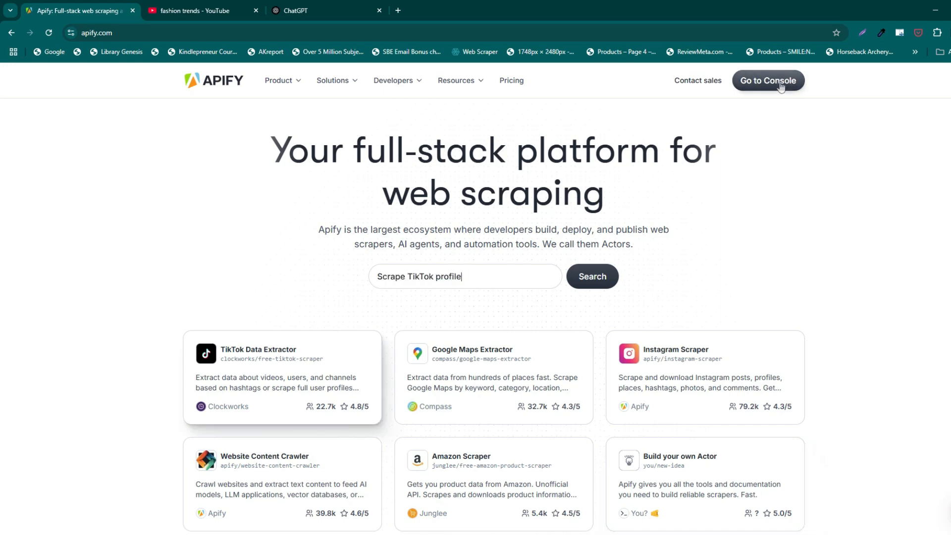
pyautogui.press('Backspace')
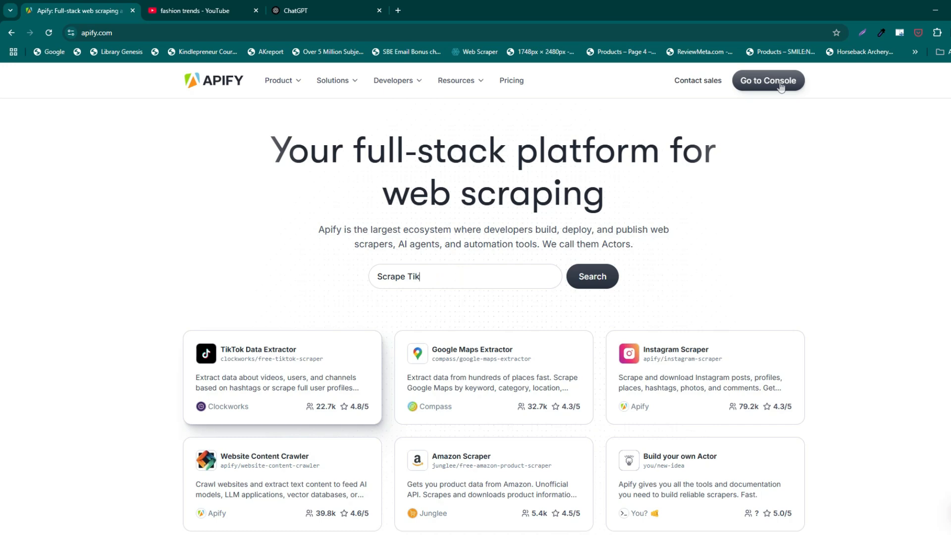
# - Go to the Apify Console, search the store for 'youtube sc' and choose YouTube Scraper
pyautogui.click(768, 80)
pyautogui.write('youtub')
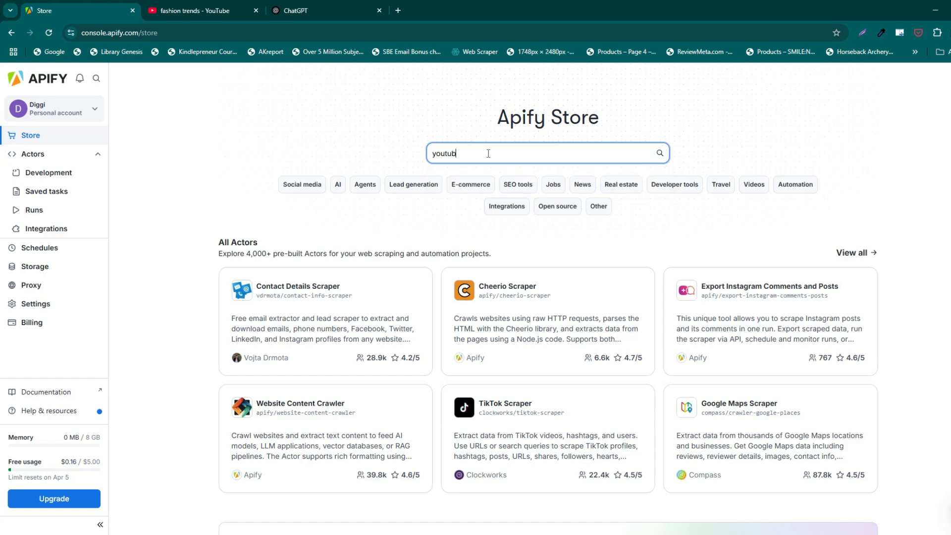
pyautogui.write('e sc')
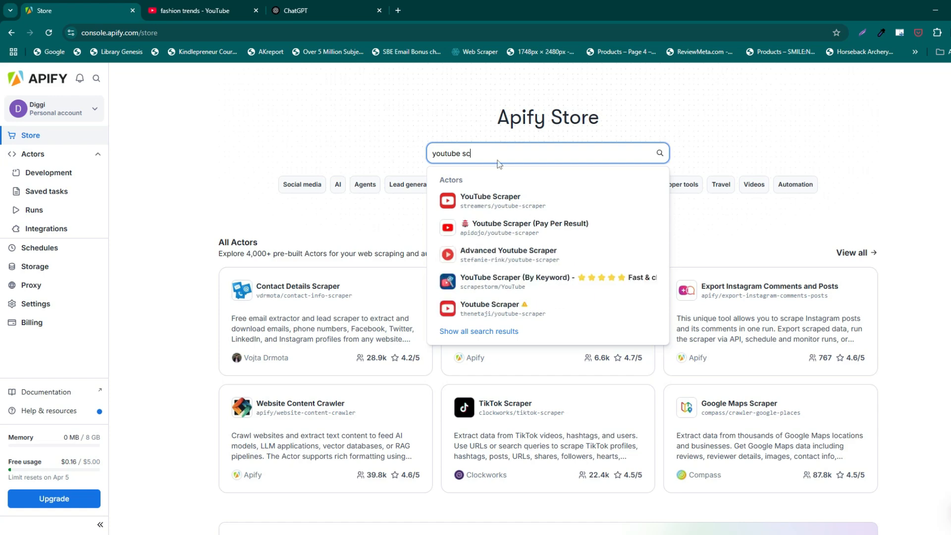
pyautogui.click(490, 200)
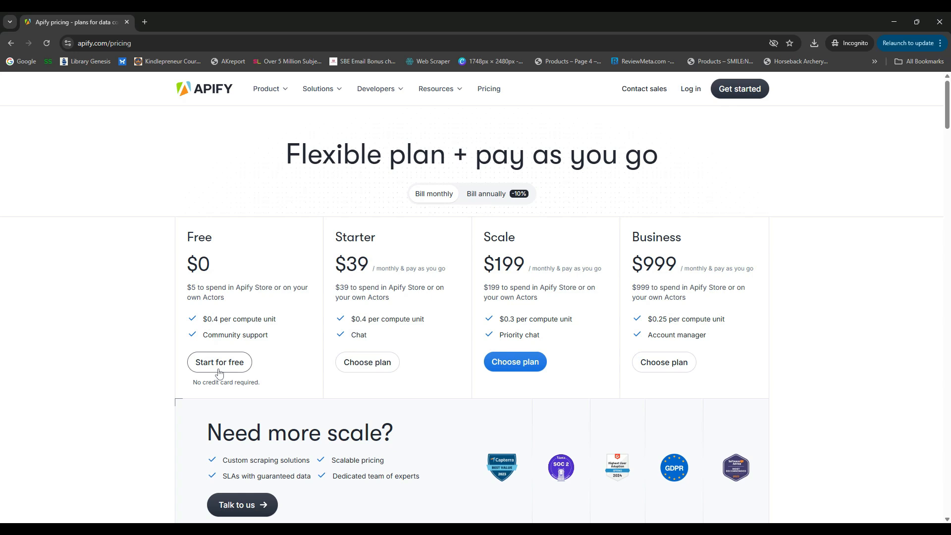
pyautogui.moveTo(305, 269)
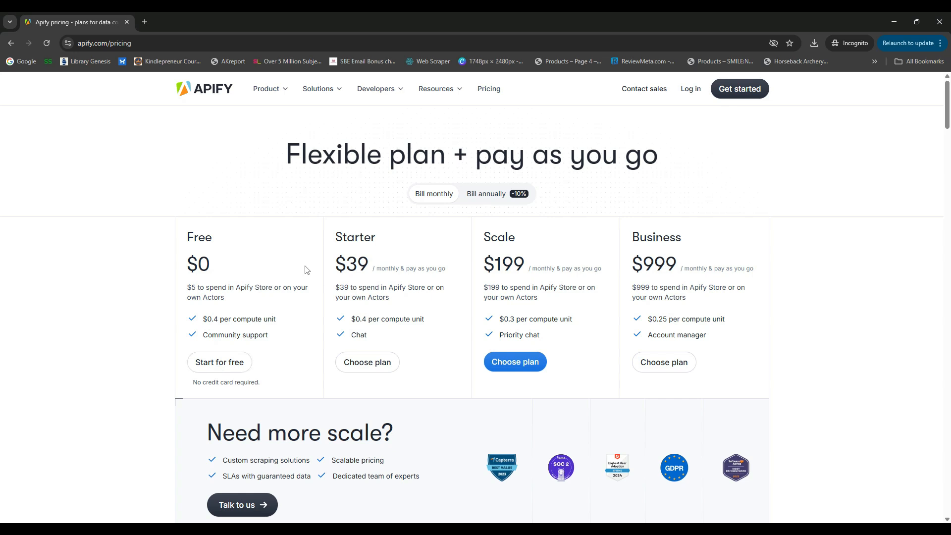
pyautogui.moveTo(206, 373)
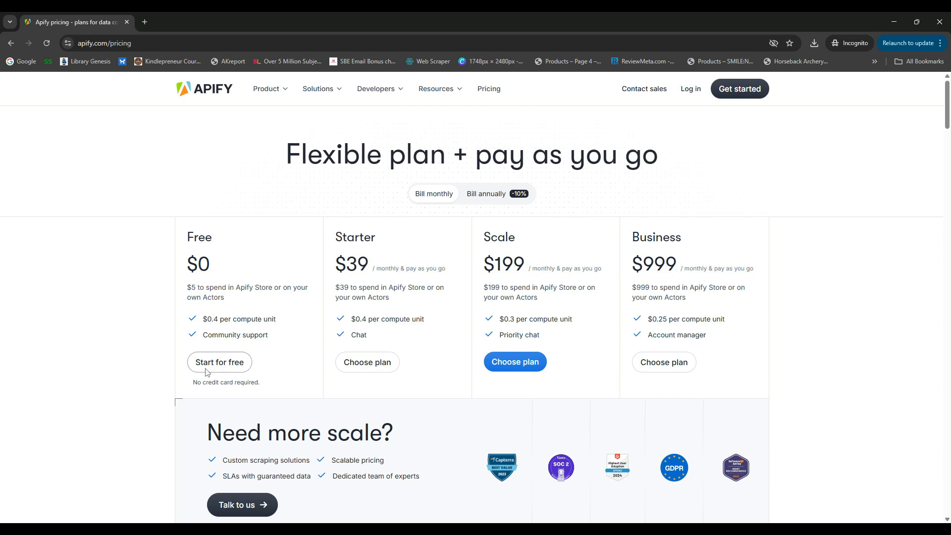
pyautogui.moveTo(230, 379)
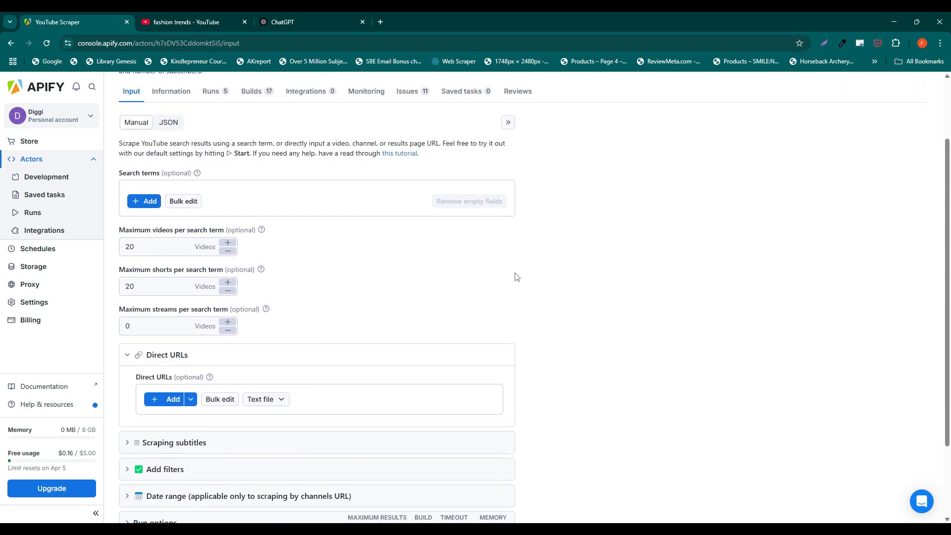
# - Scroll to Direct URLs and add the first YouTube video link
pyautogui.scroll(-3)
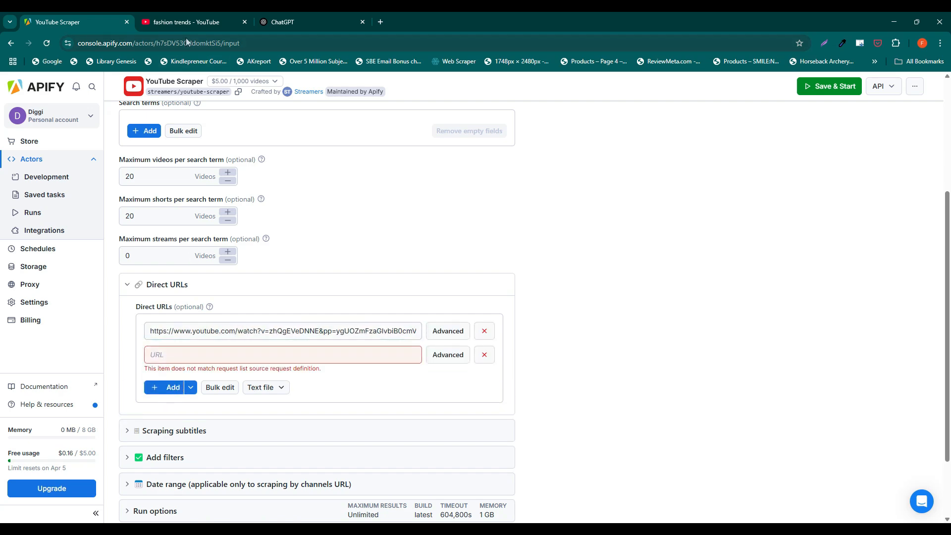
# - Add the video link youtube.com/watch?v=yqrzjhcZrRM from the fashion trends results as a direct URL
pyautogui.click(186, 22)
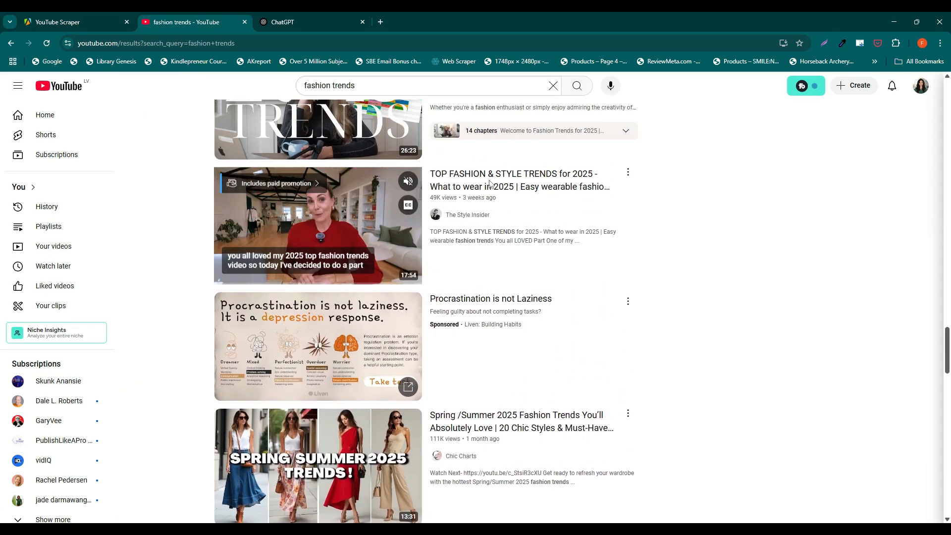
pyautogui.click(74, 22)
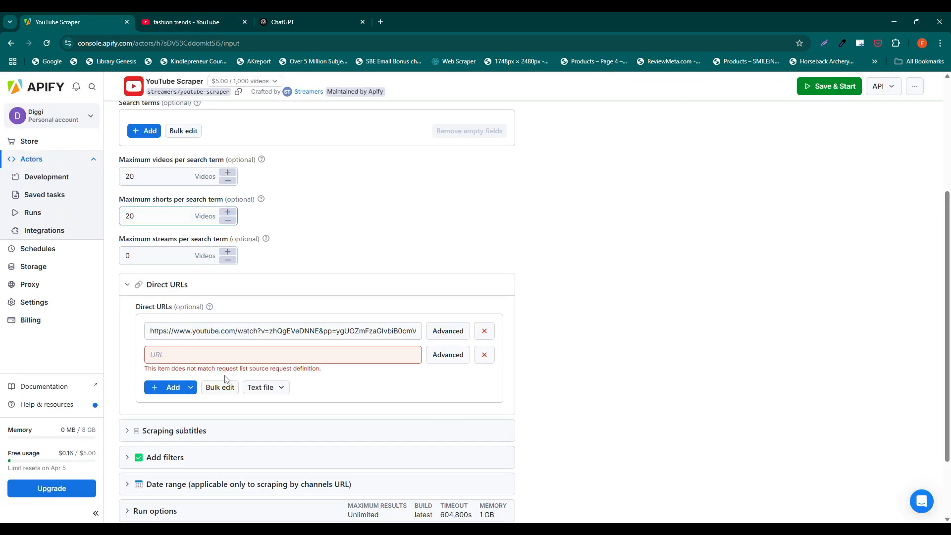
pyautogui.write('https://www.youtube.com/watch?v=yqrzjhcZrRM&pp=ygUOZmFzaGlvbiB0cmVuZ')
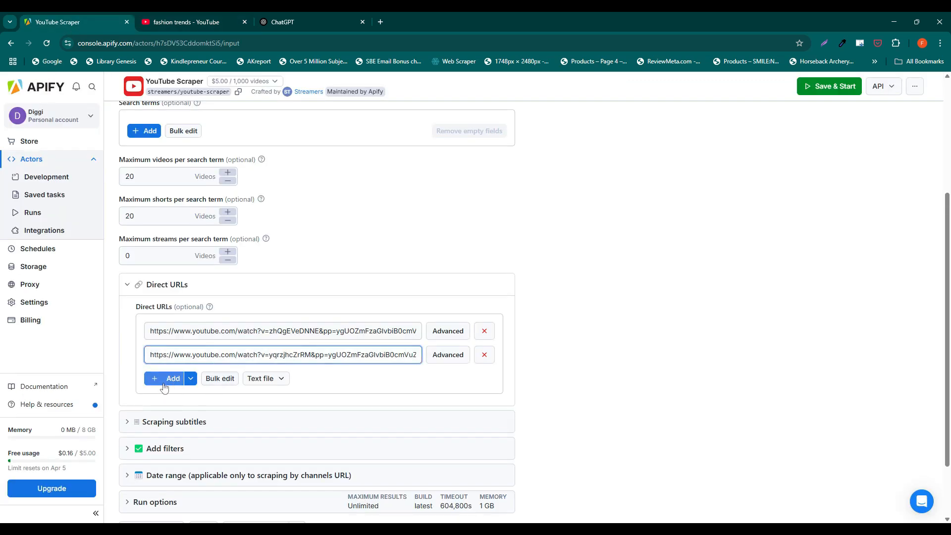
pyautogui.click(185, 22)
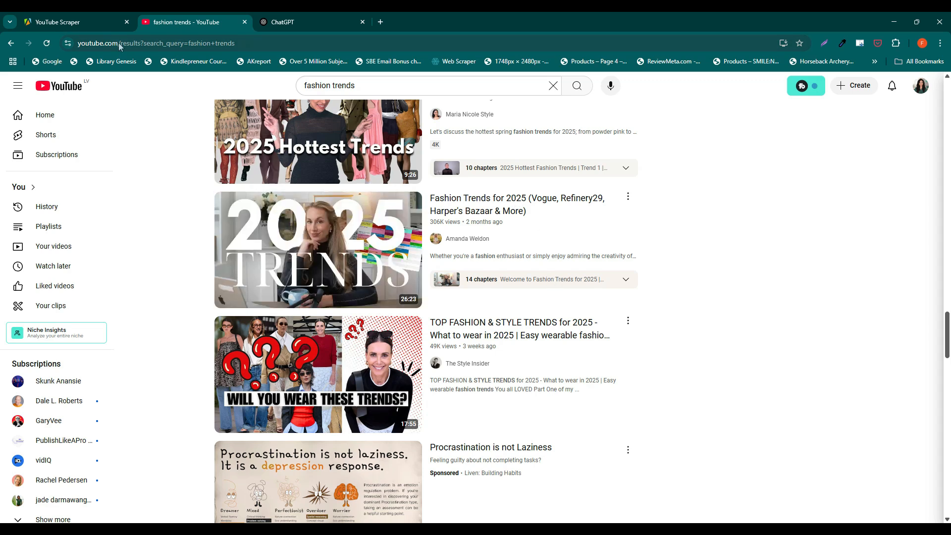
pyautogui.click(58, 22)
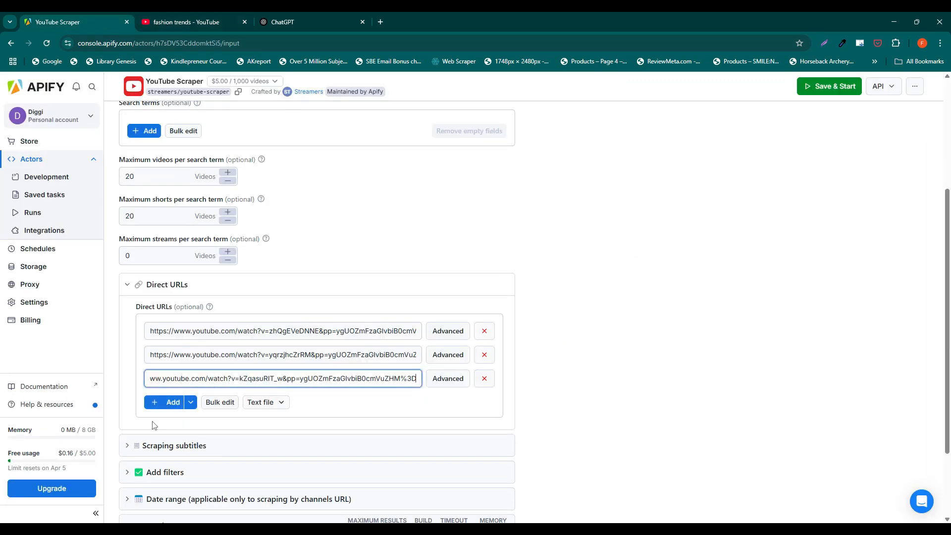
# - Copy further fashion video links, ending with watch?v=QSGHhM_rtFE as the sixth direct URL
pyautogui.click(185, 22)
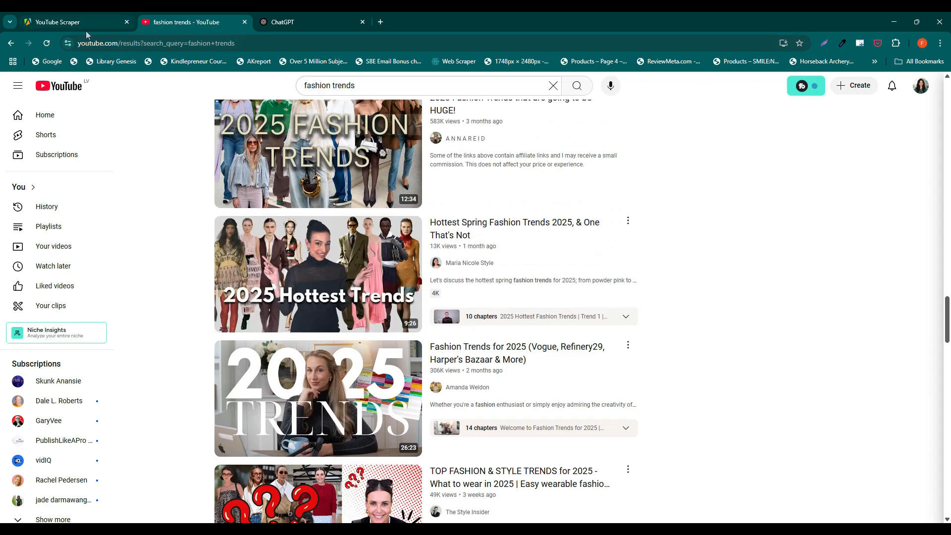
pyautogui.click(58, 22)
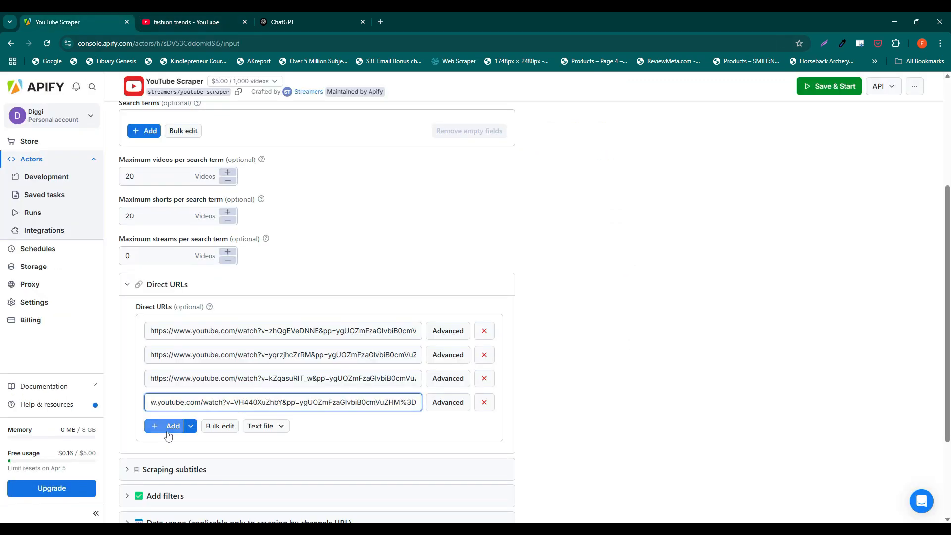
pyautogui.click(185, 22)
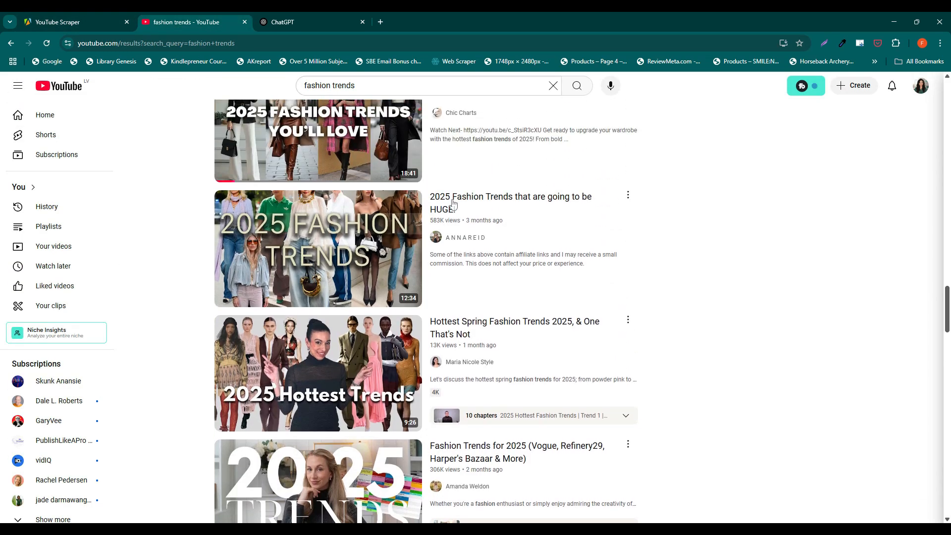
pyautogui.moveTo(91, 24)
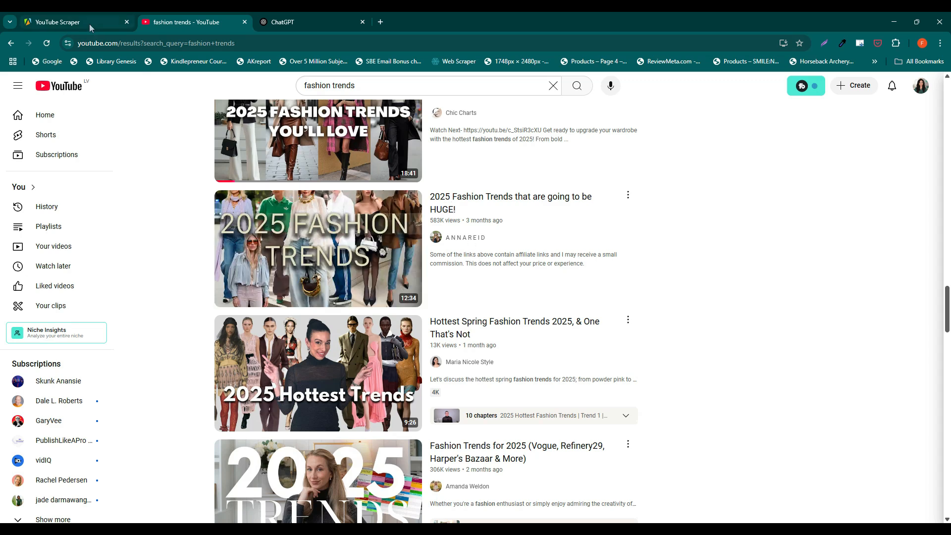
pyautogui.click(58, 22)
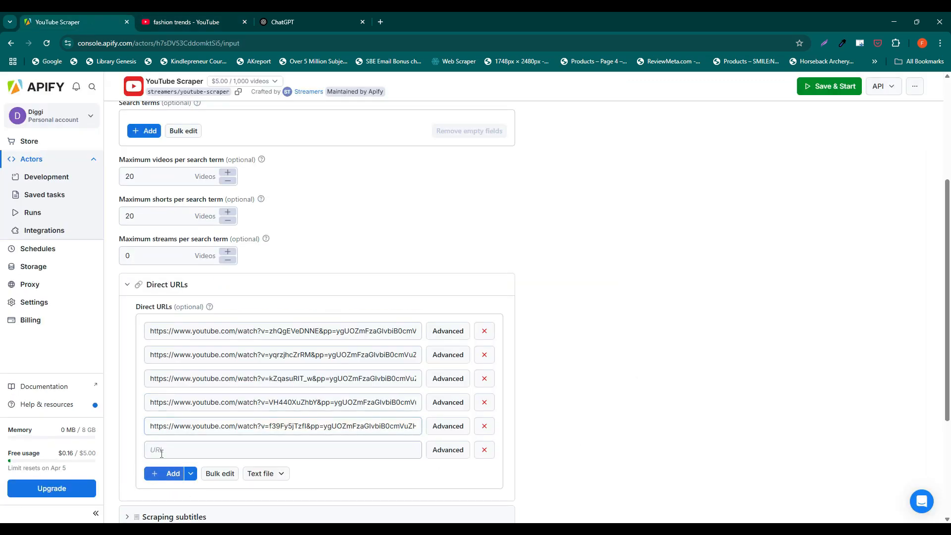
pyautogui.click(184, 21)
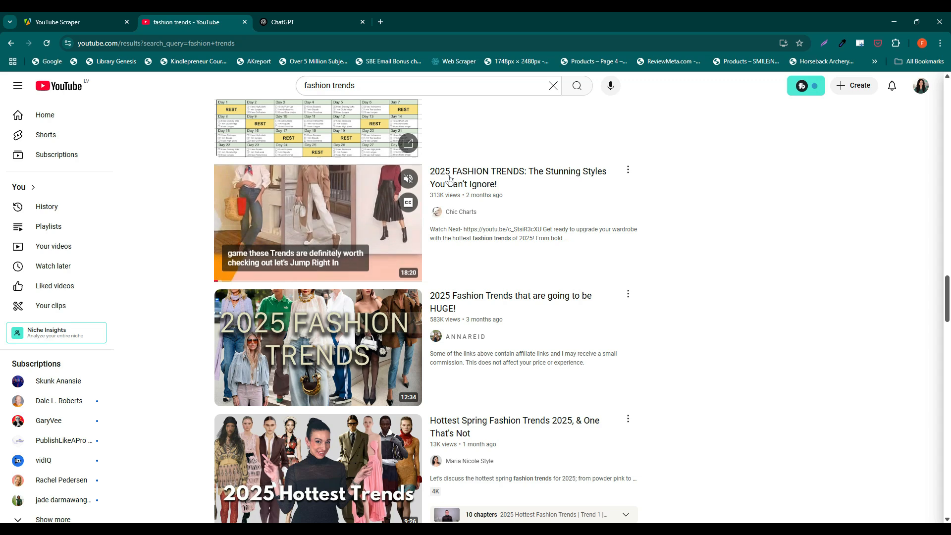
pyautogui.click(58, 21)
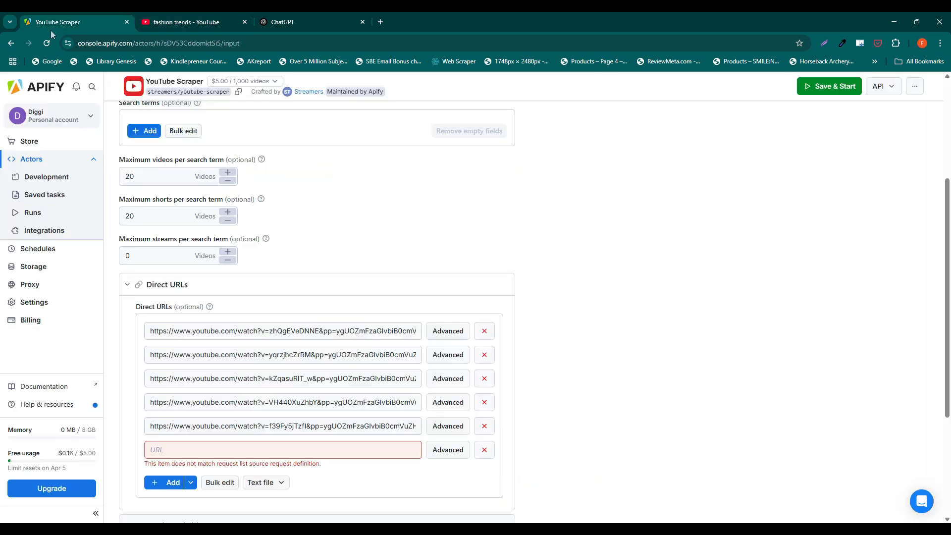
pyautogui.write('https://www.youtube.com/watch?v=QSGHhM_rtFE&t=20s&pp=ygUOZmFzaGlvbiB0cmVuZHM%3D')
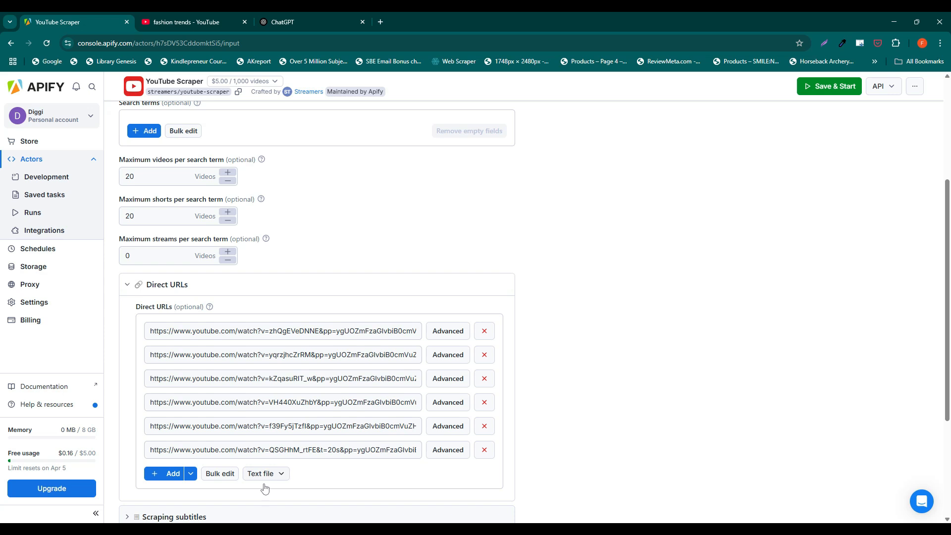
pyautogui.click(267, 474)
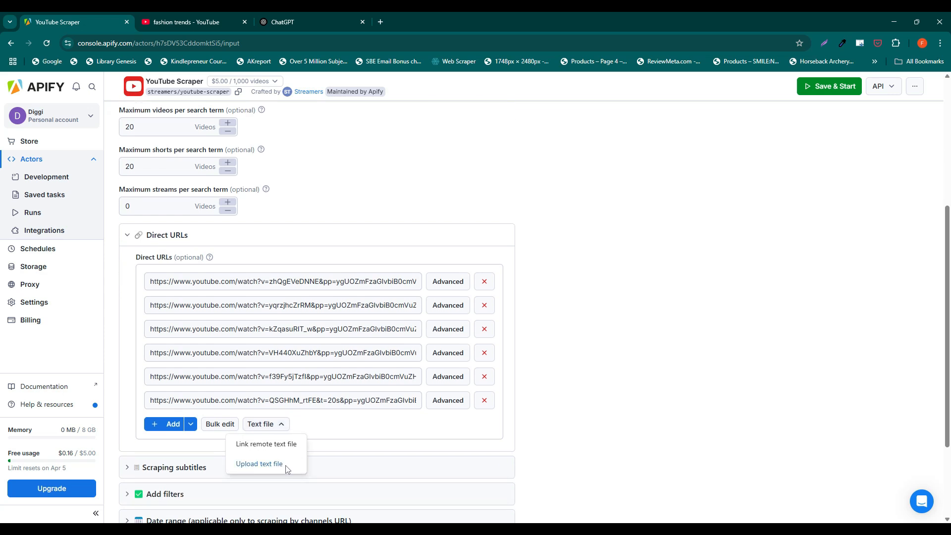
pyautogui.moveTo(437, 266)
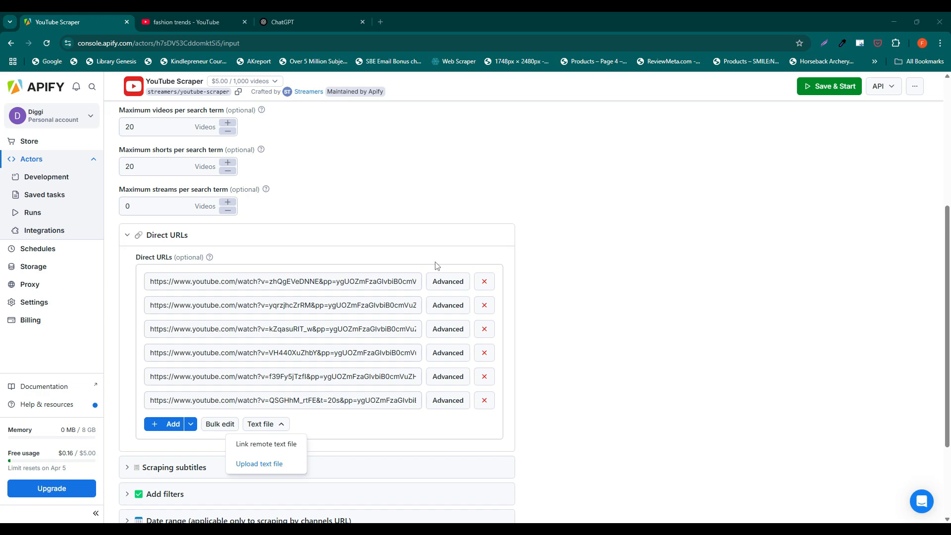
pyautogui.click(219, 424)
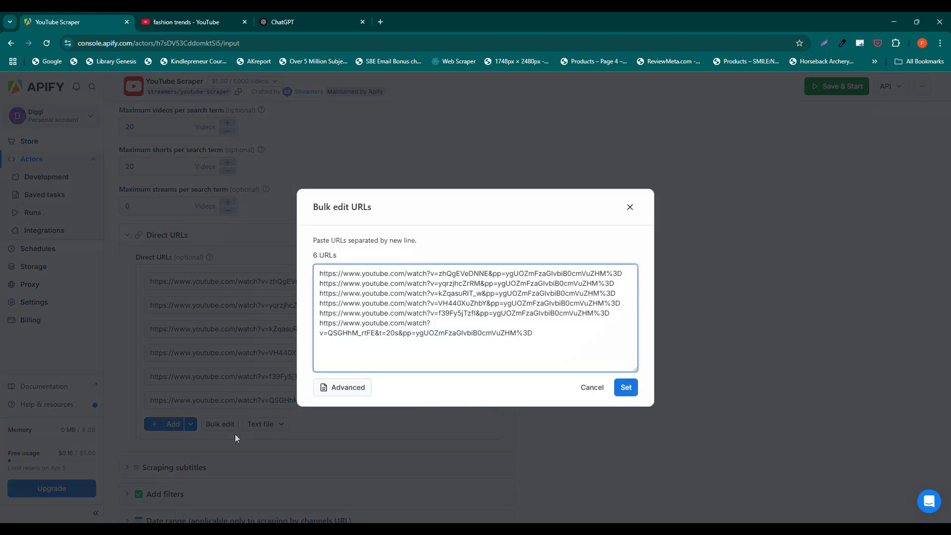
pyautogui.click(428, 355)
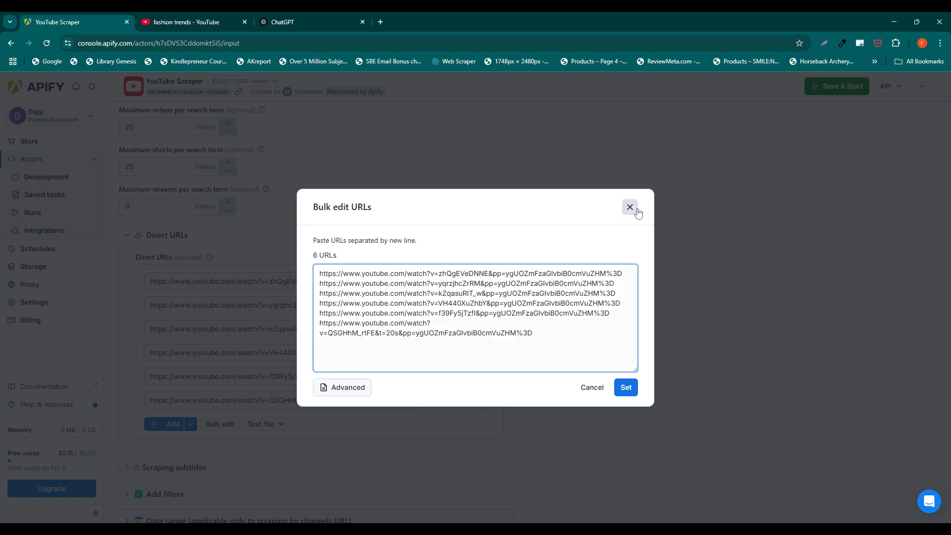
pyautogui.click(630, 207)
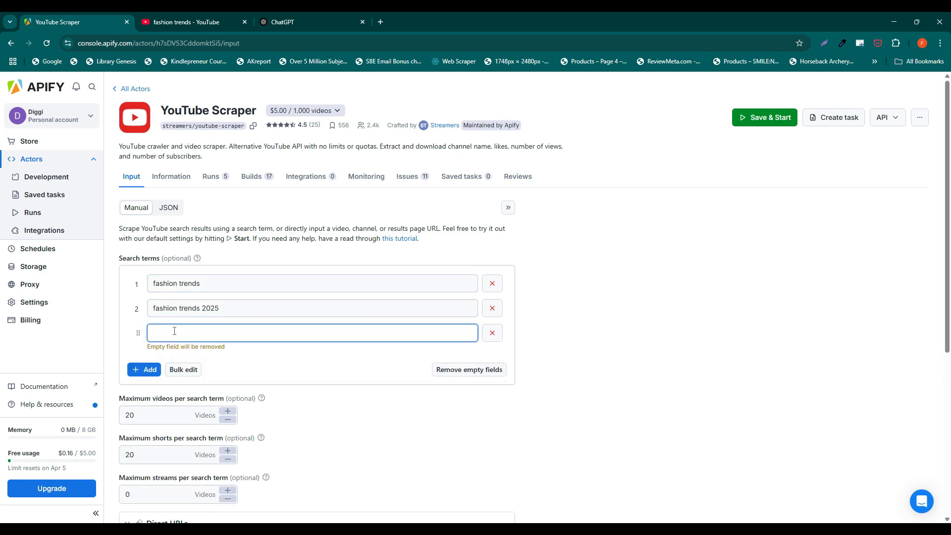
# - Add search terms 'fashion 2025', 'fashion spring 2025', 'fashion trends 2025' and remove the empty row
pyautogui.write('fashion 2025')
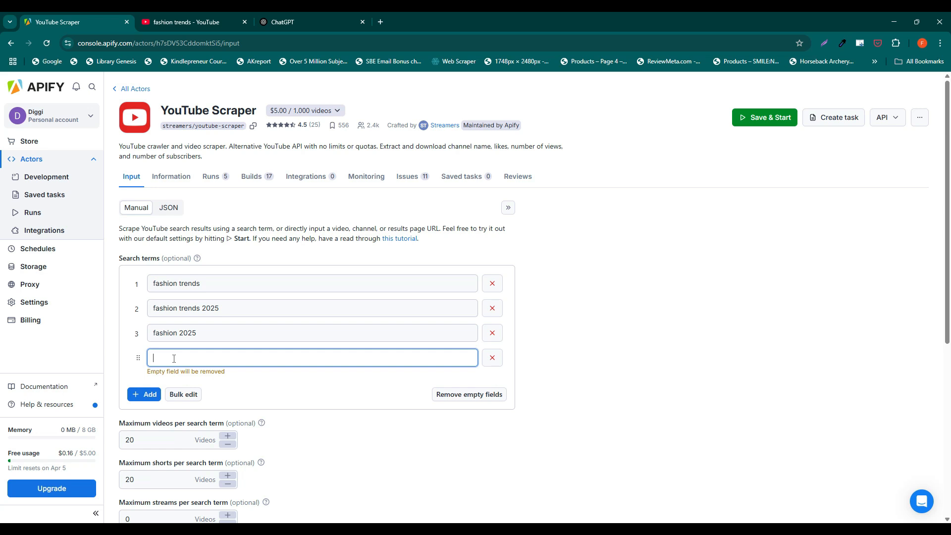
pyautogui.write('fashion spring 2025')
pyautogui.write('fashion trends 2025')
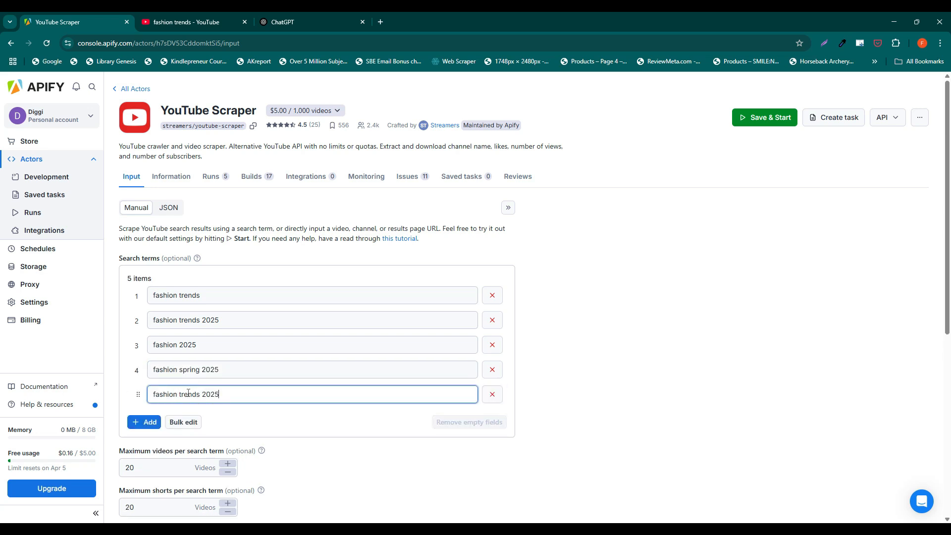
pyautogui.click(143, 422)
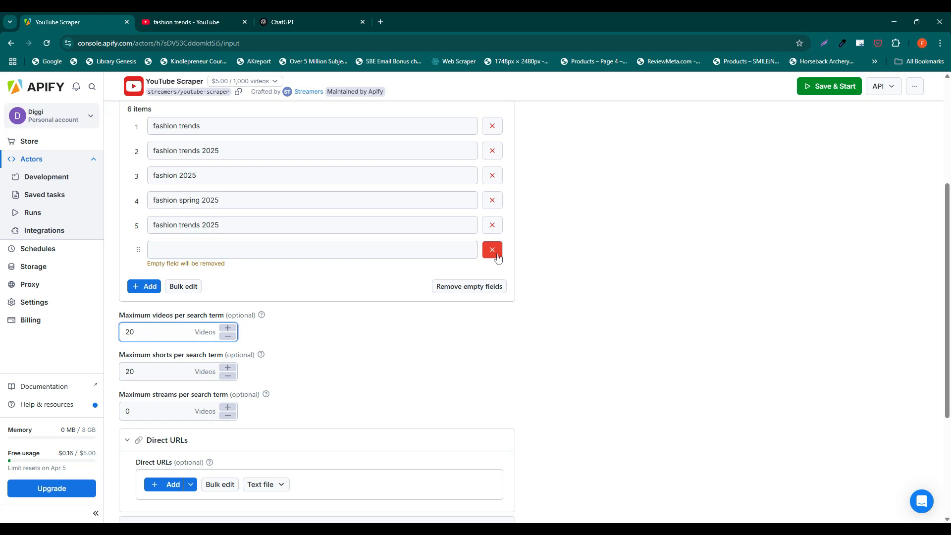
pyautogui.click(491, 250)
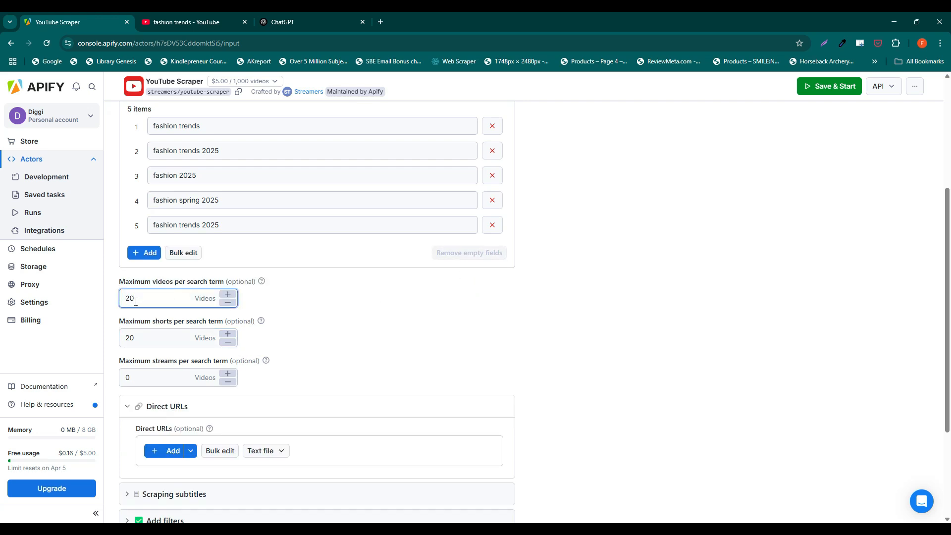
# - Raise maximum videos and maximum shorts per search term to 30
pyautogui.write('30')
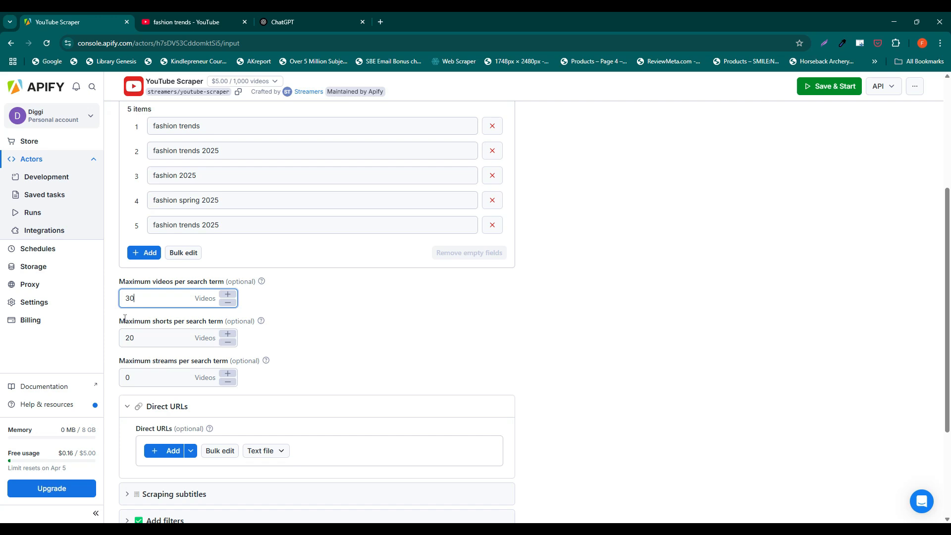
pyautogui.write('30')
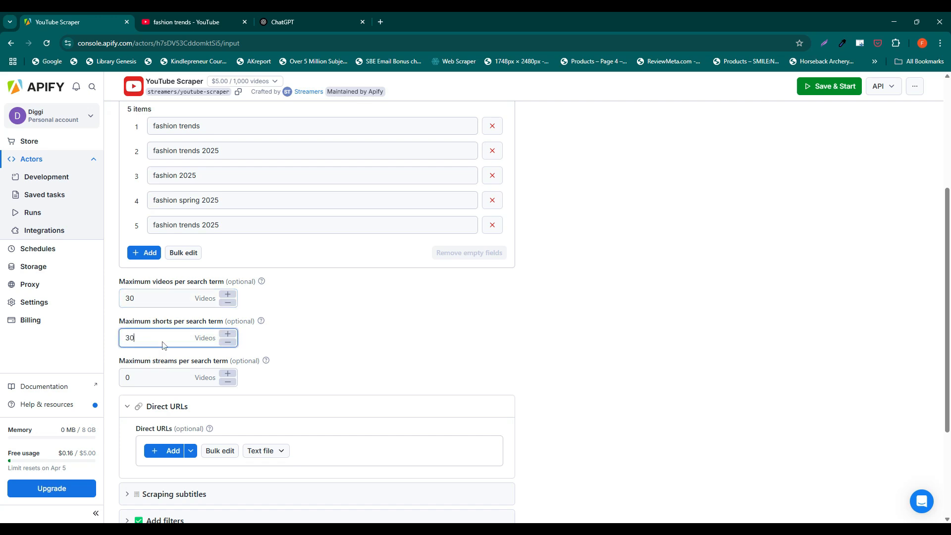
pyautogui.scroll(-3)
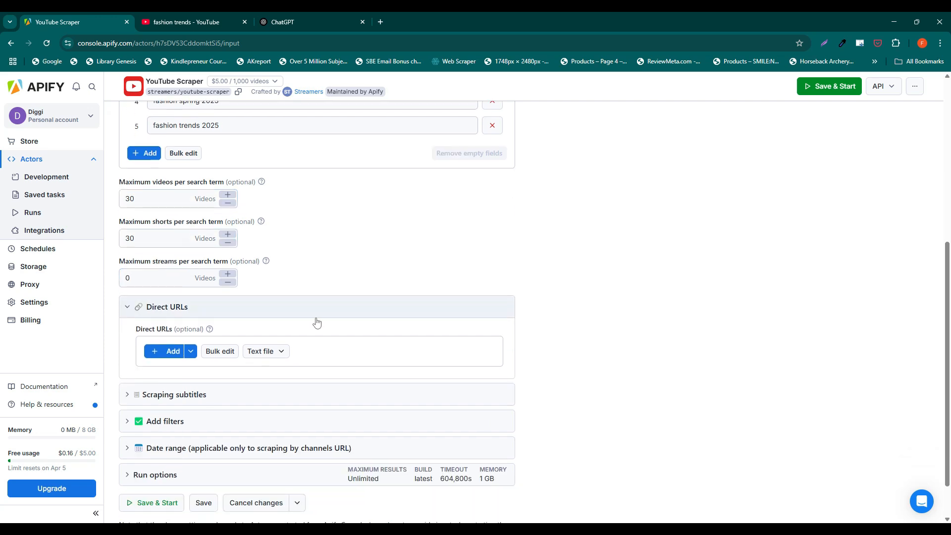
pyautogui.click(173, 395)
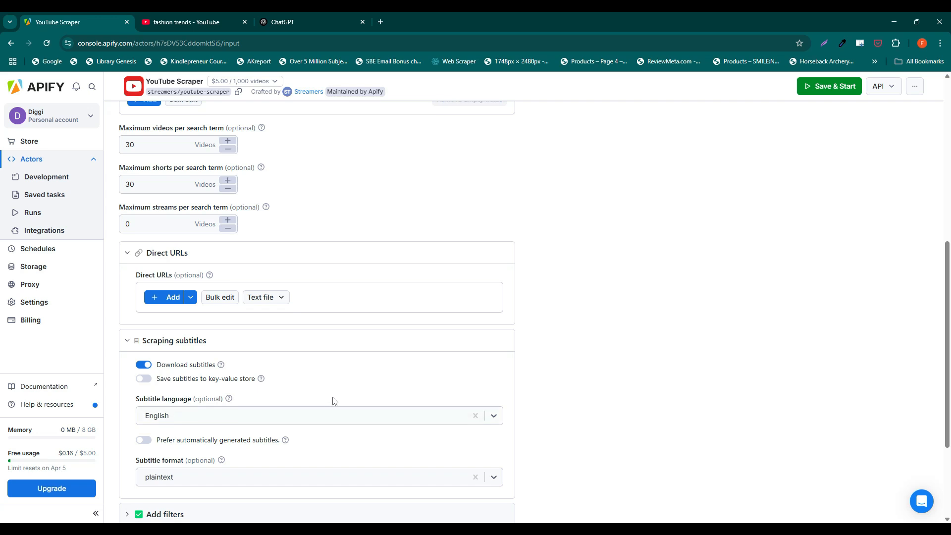
# - Review the search filters, keep the Date filter at 'This year' and reach the Date range section
pyautogui.scroll(-3)
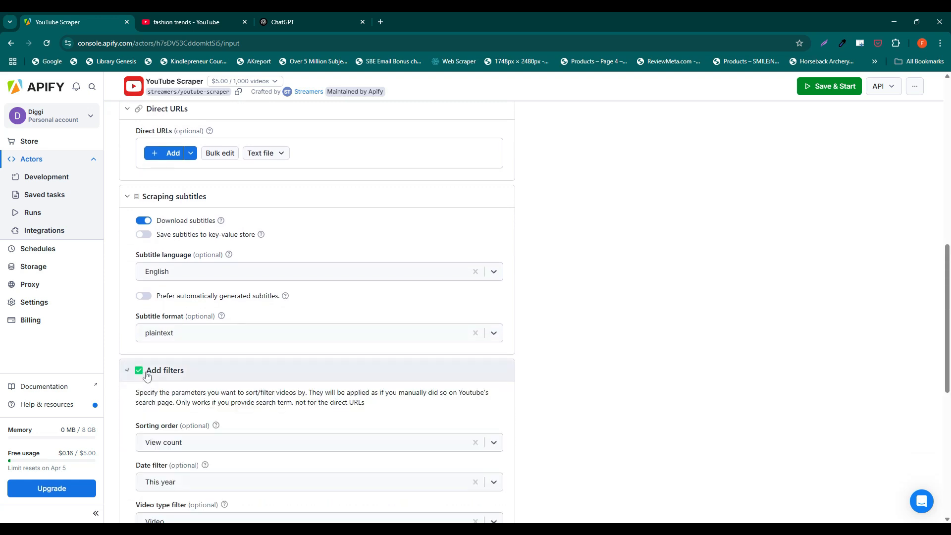
pyautogui.scroll(-3)
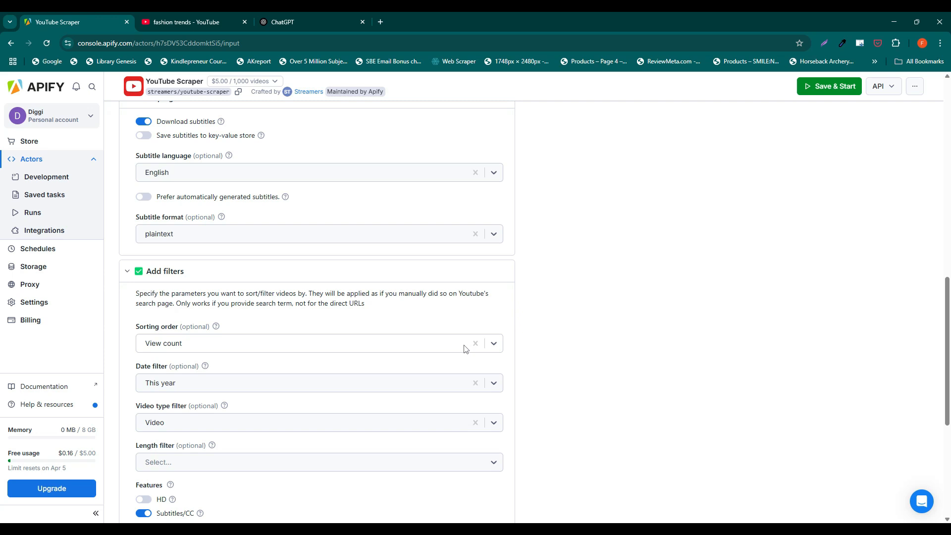
pyautogui.click(493, 343)
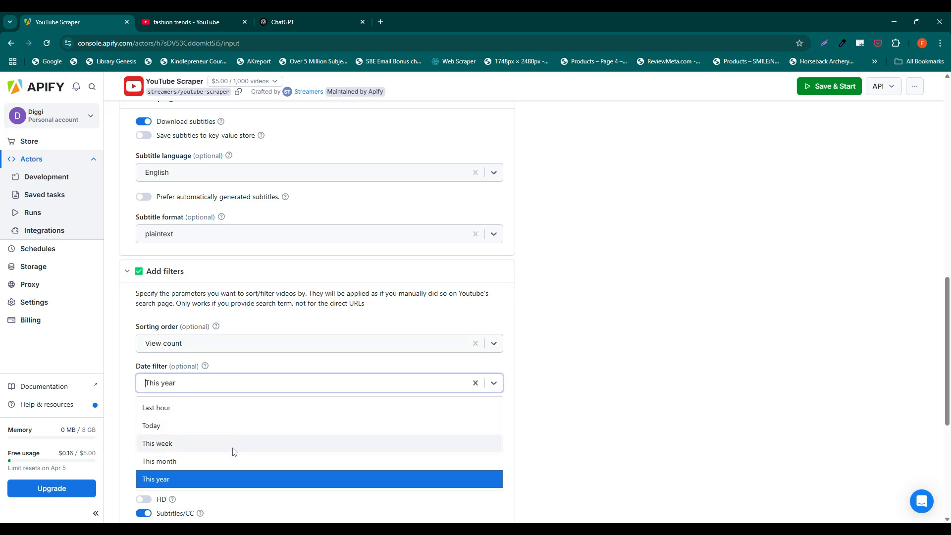
pyautogui.click(155, 480)
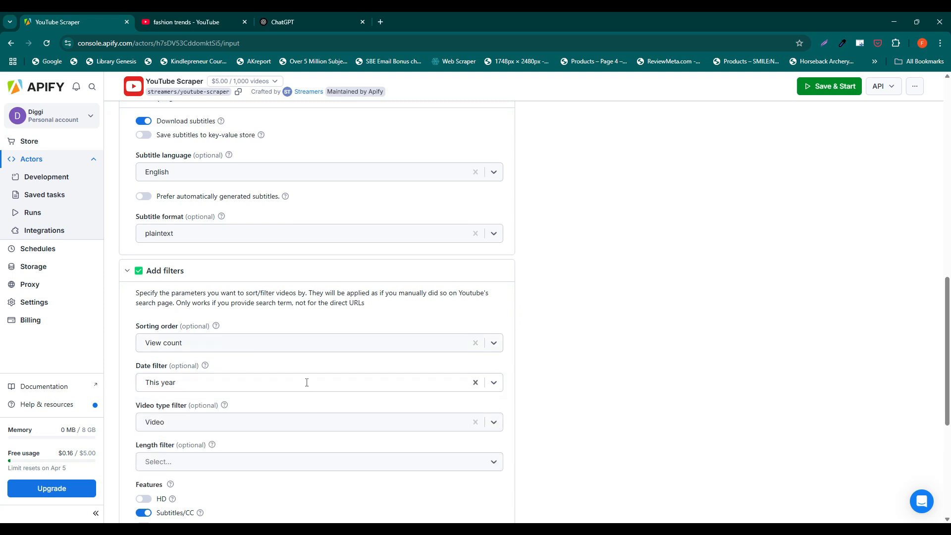
pyautogui.scroll(-3)
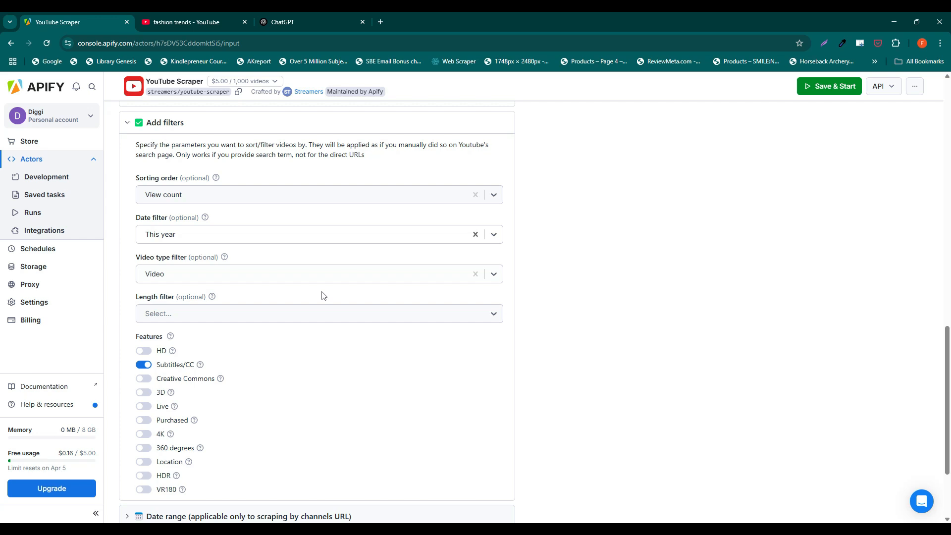
pyautogui.scroll(-3)
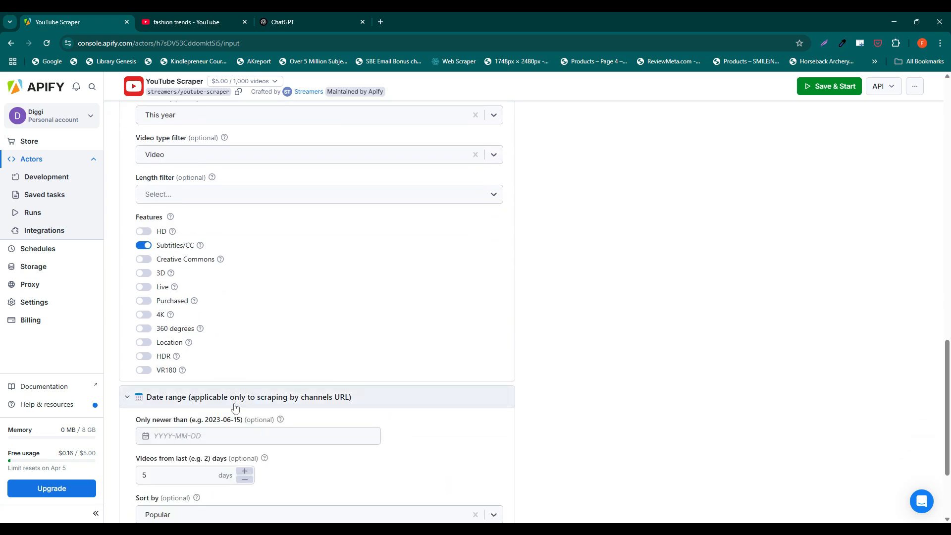
# - Set 'Videos from last days' to 30 and save, starting the YouTube Scraper run
pyautogui.scroll(-3)
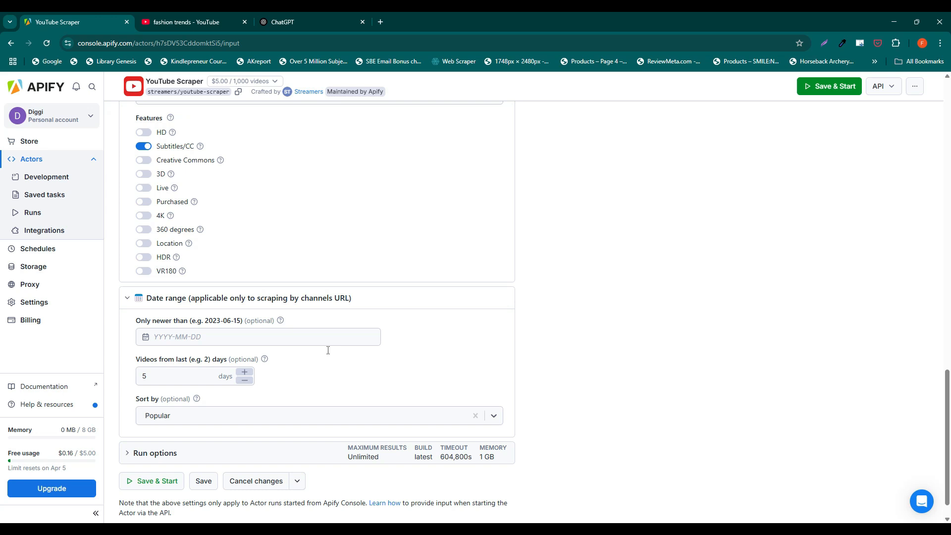
pyautogui.click(177, 377)
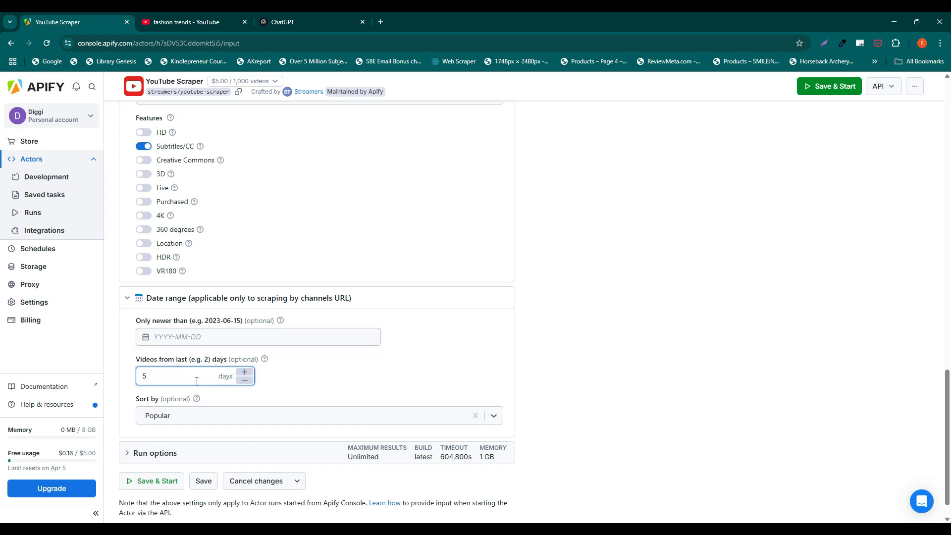
pyautogui.write('30')
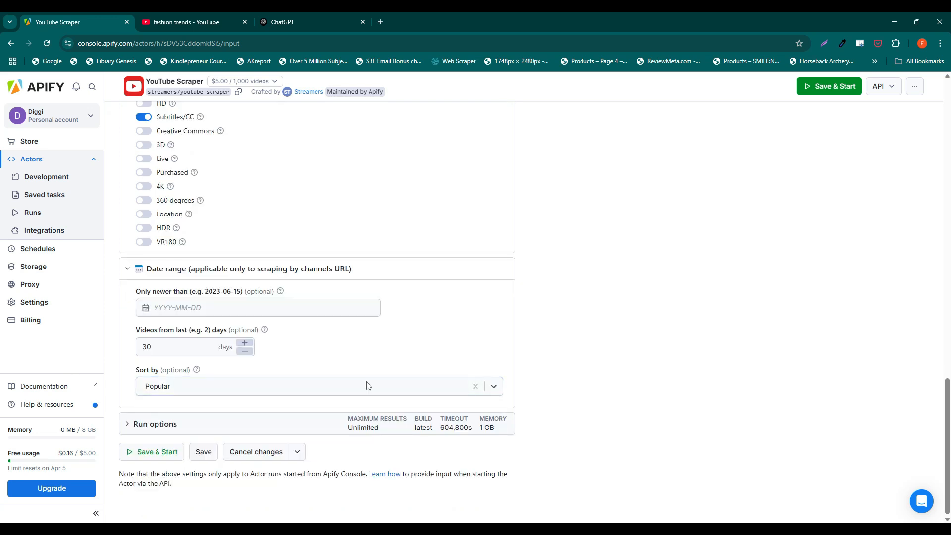
pyautogui.click(202, 451)
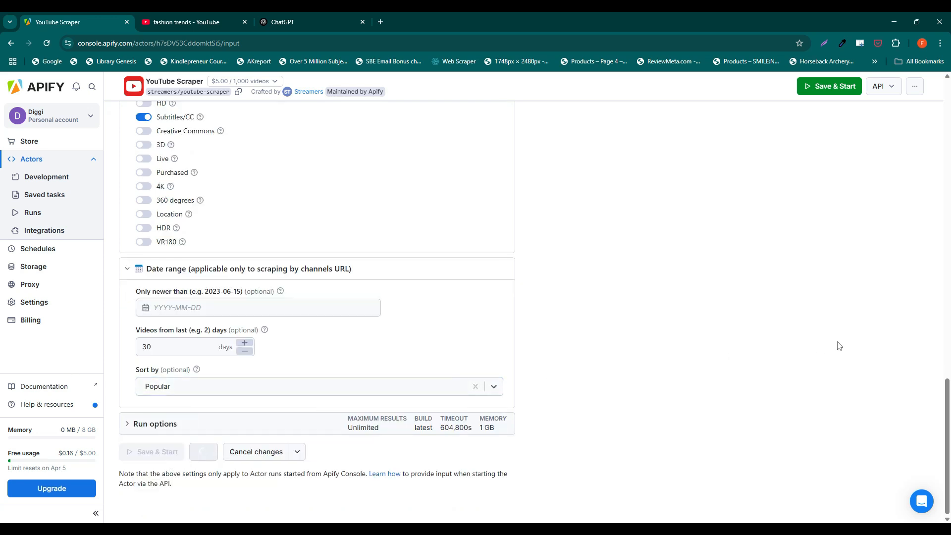
pyautogui.click(829, 86)
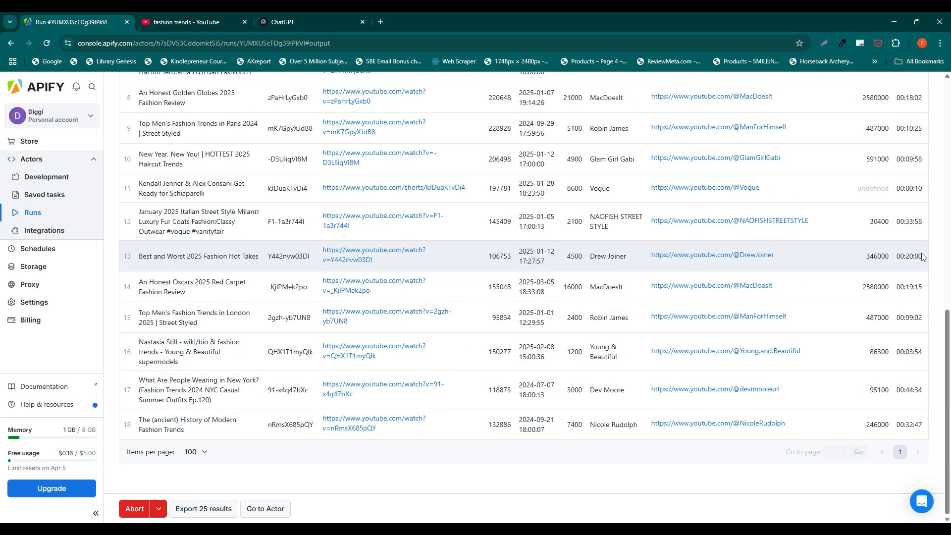
# - Abort the running scraper and download its 65 results in Excel format
pyautogui.scroll(-3)
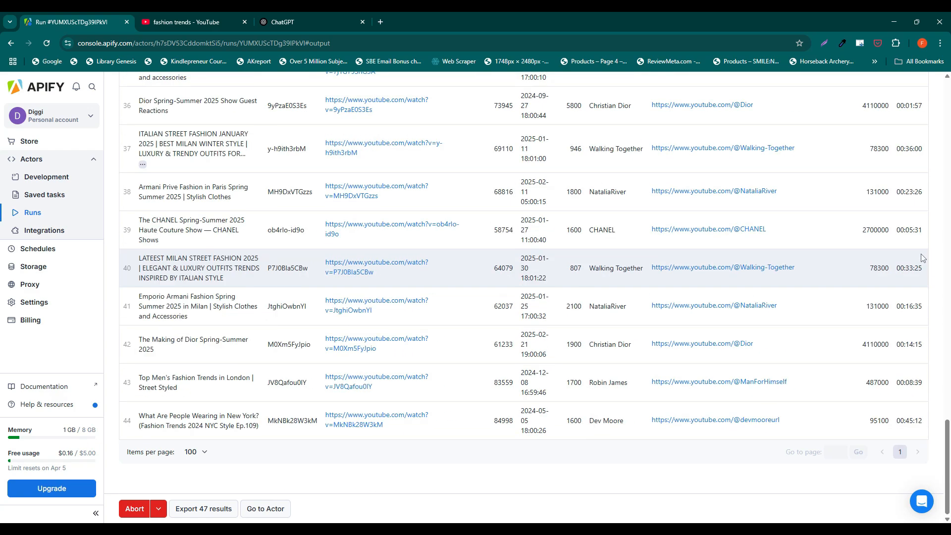
pyautogui.scroll(-3)
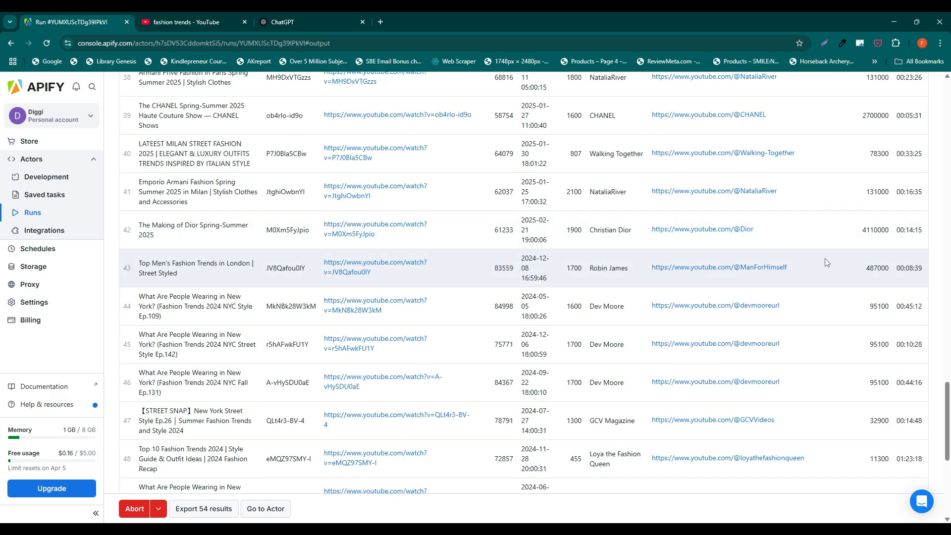
pyautogui.click(134, 509)
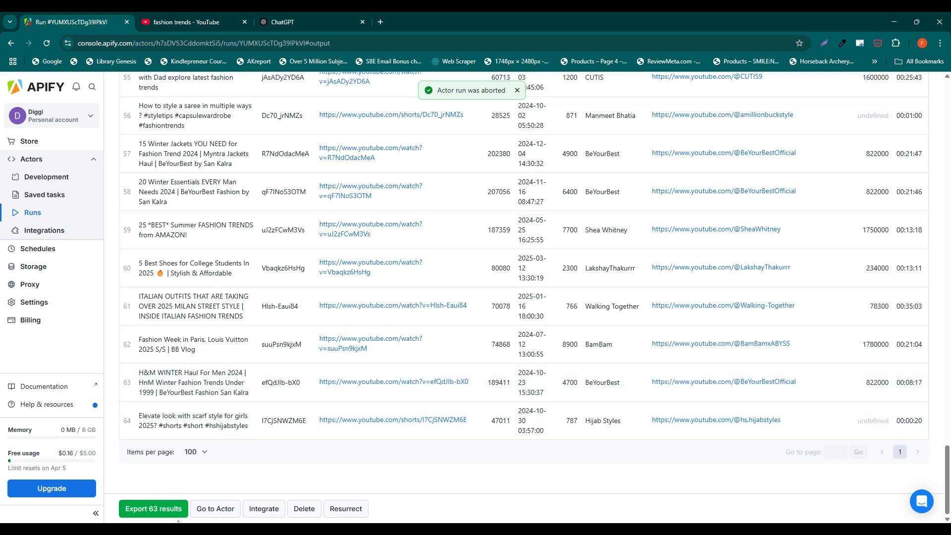
pyautogui.click(152, 509)
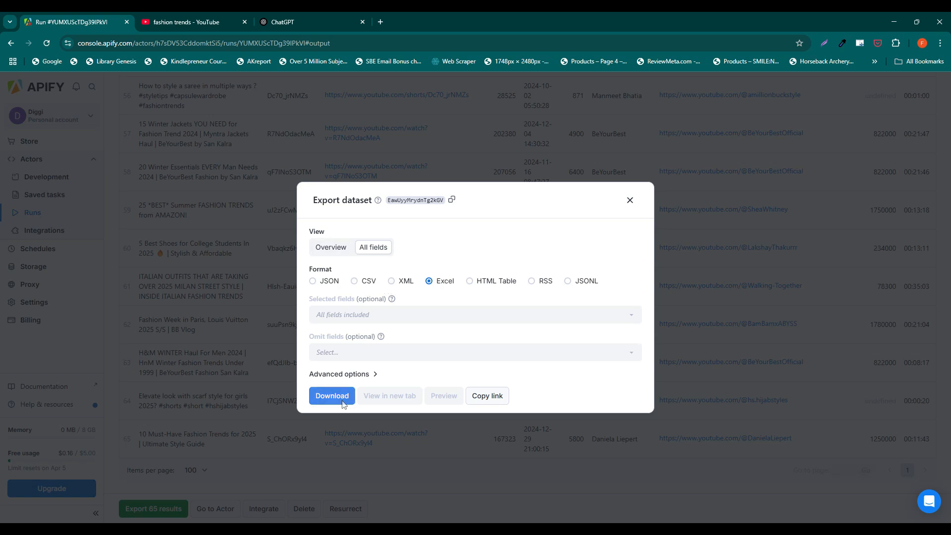
pyautogui.click(332, 396)
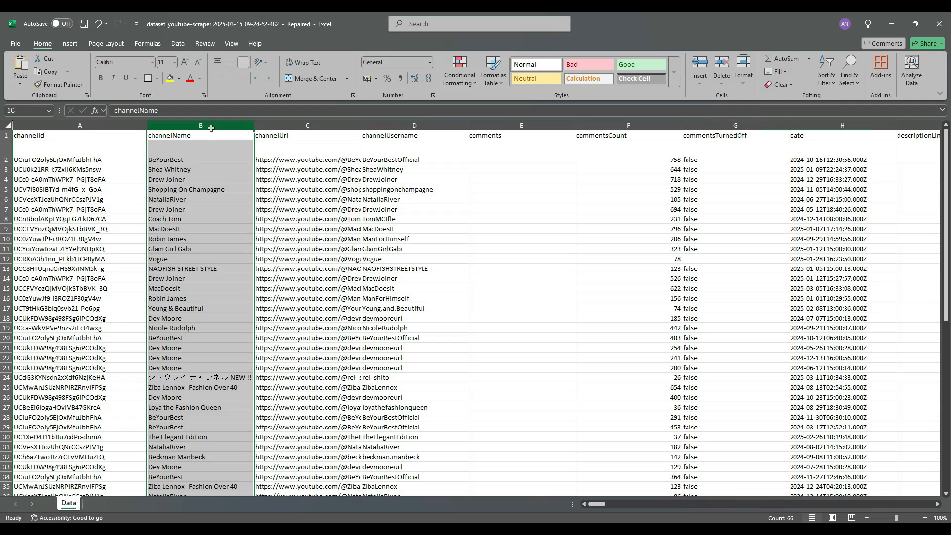
# - Inspect the exported columns from channelUrl and commentsCount across to hashtags in Excel
pyautogui.click(200, 134)
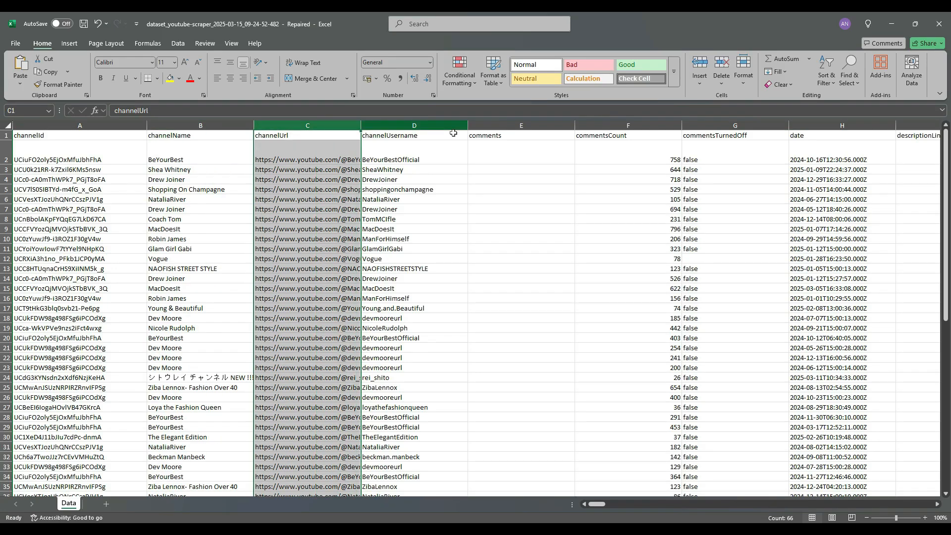
pyautogui.hscroll(3)
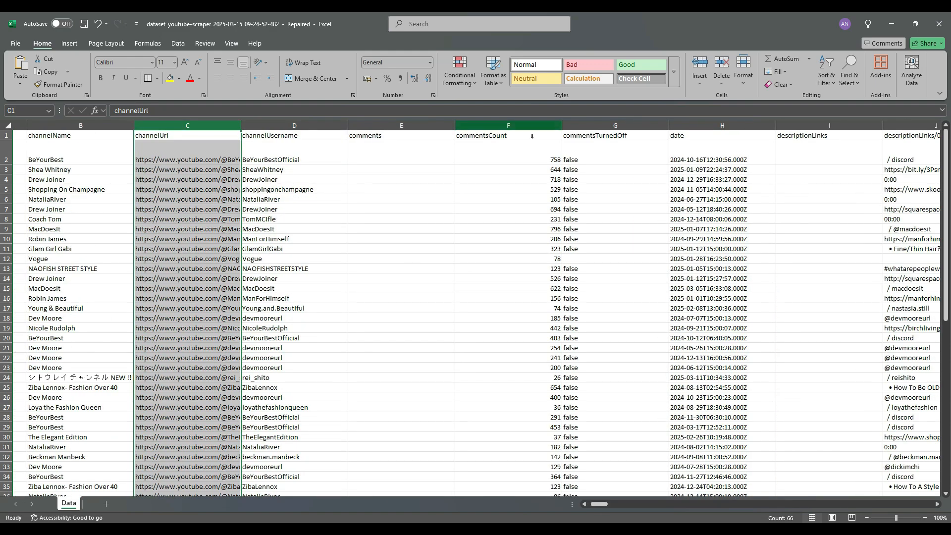
pyautogui.click(508, 125)
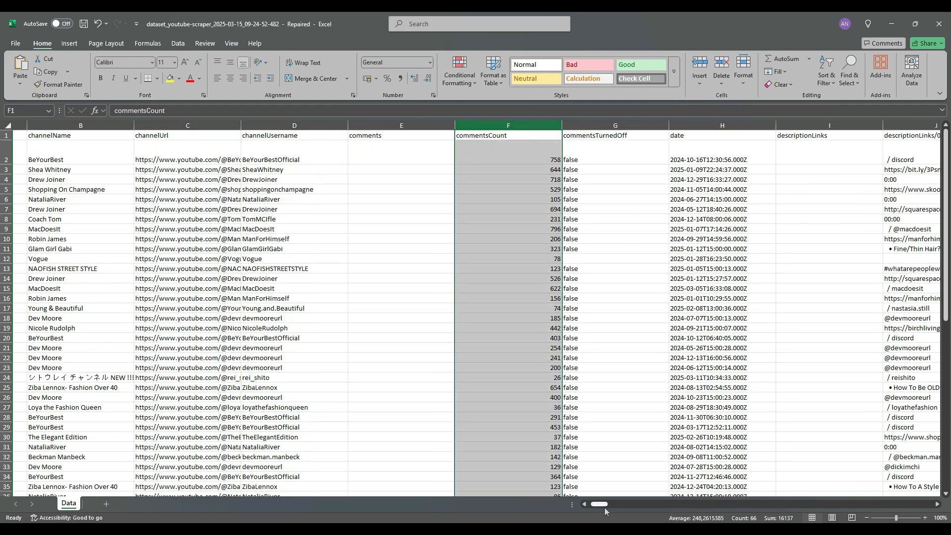
pyautogui.hscroll(3)
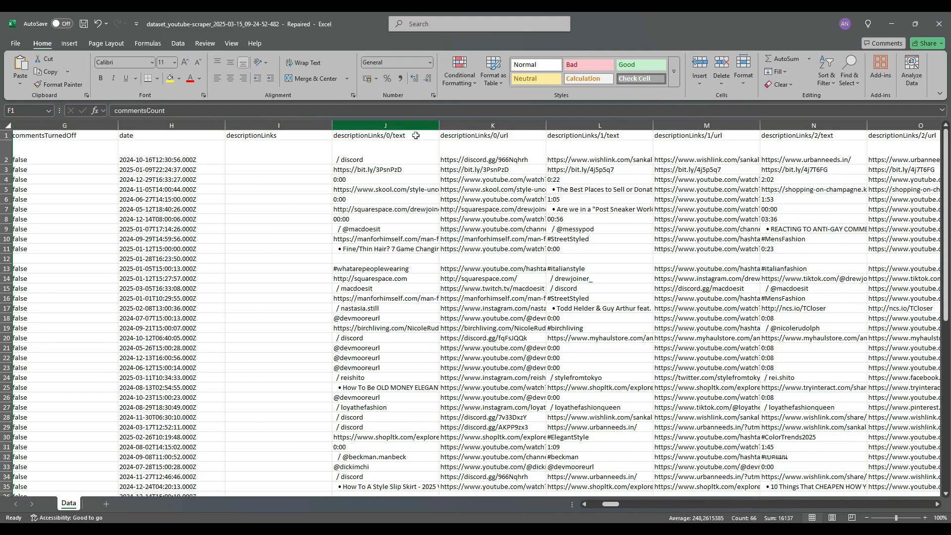
pyautogui.hscroll(3)
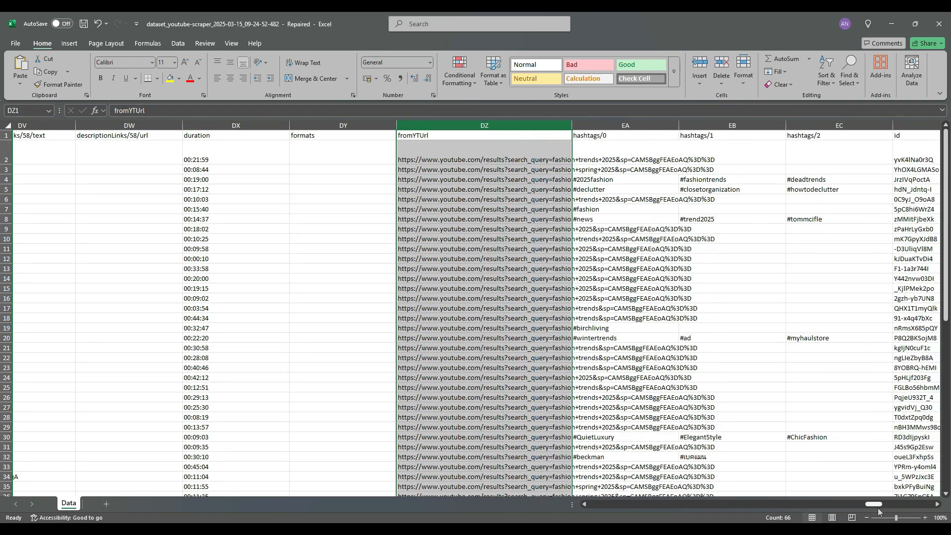
pyautogui.hscroll(3)
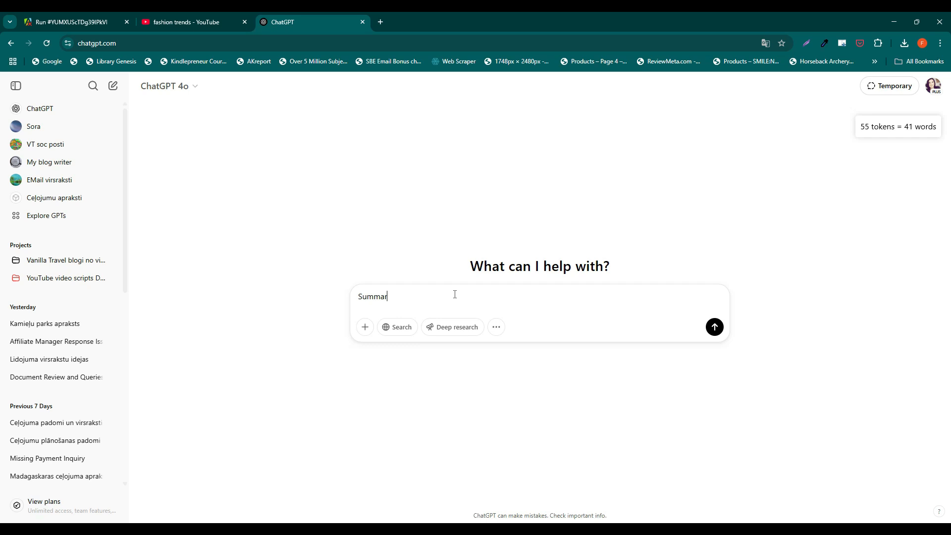
# - Send 'Summarize this:' with the pasted winter fashion transcript, then start the 'Rewrite it' follow-up
pyautogui.write('ize this')
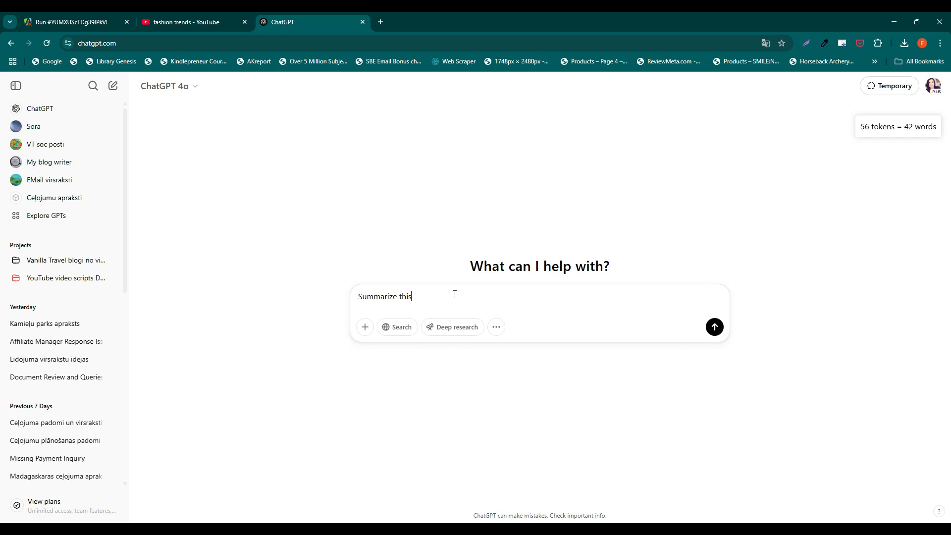
pyautogui.write(':')
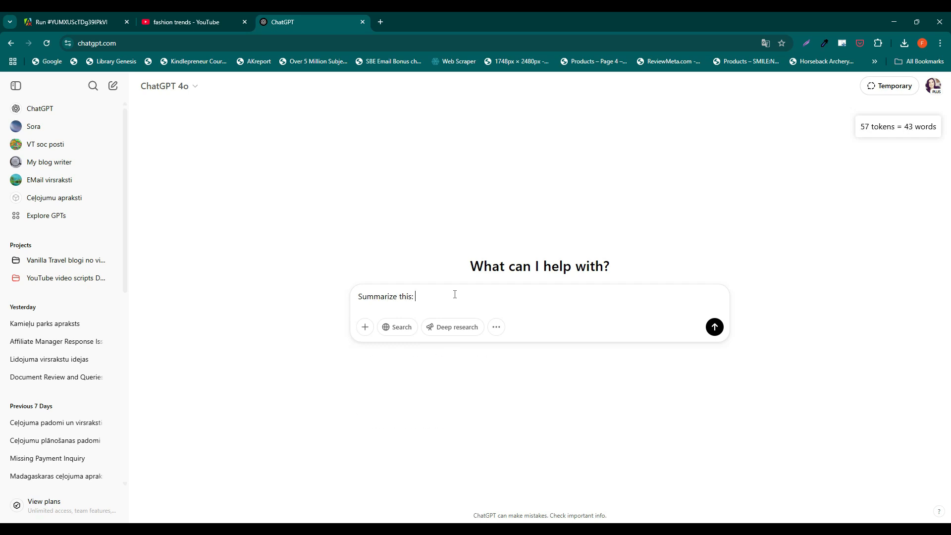
pyautogui.click(715, 327)
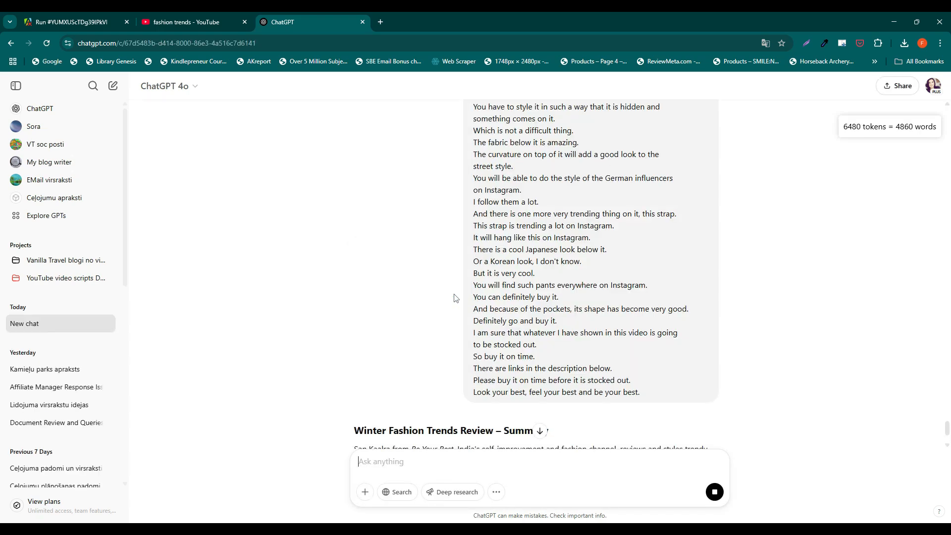
pyautogui.write('Rewrite it s')
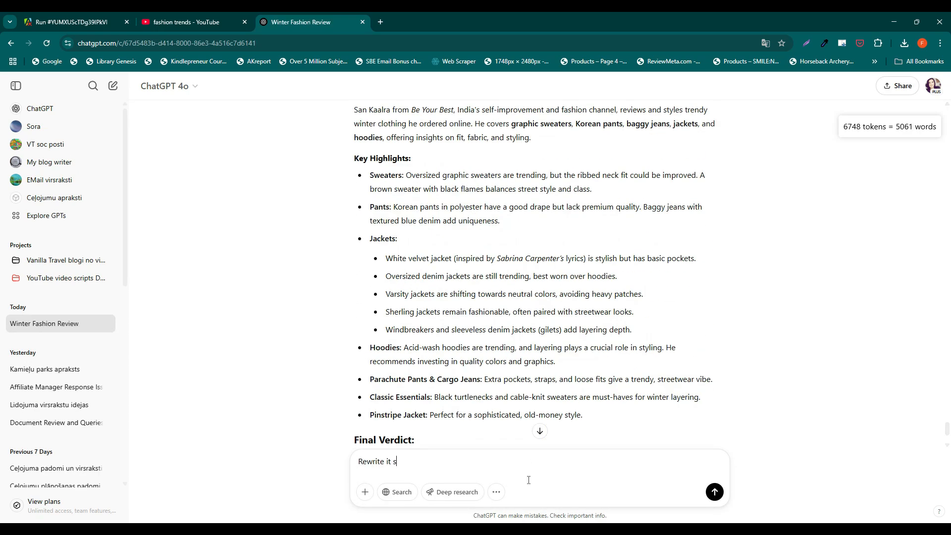
# - Send 'Rewrite it as a blog post' and read the Winter 2024 Fashion Trends post in canvas view
pyautogui.click(714, 491)
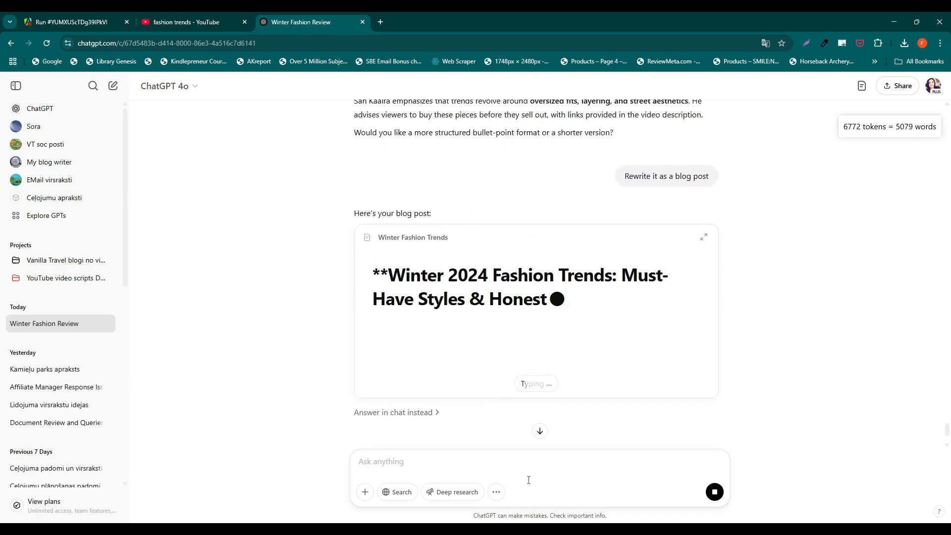
pyautogui.click(703, 235)
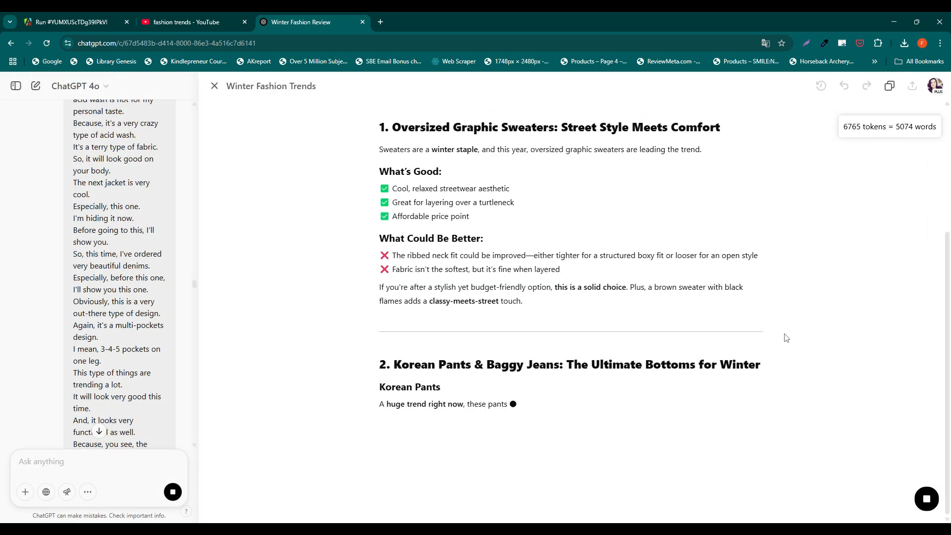
pyautogui.scroll(-3)
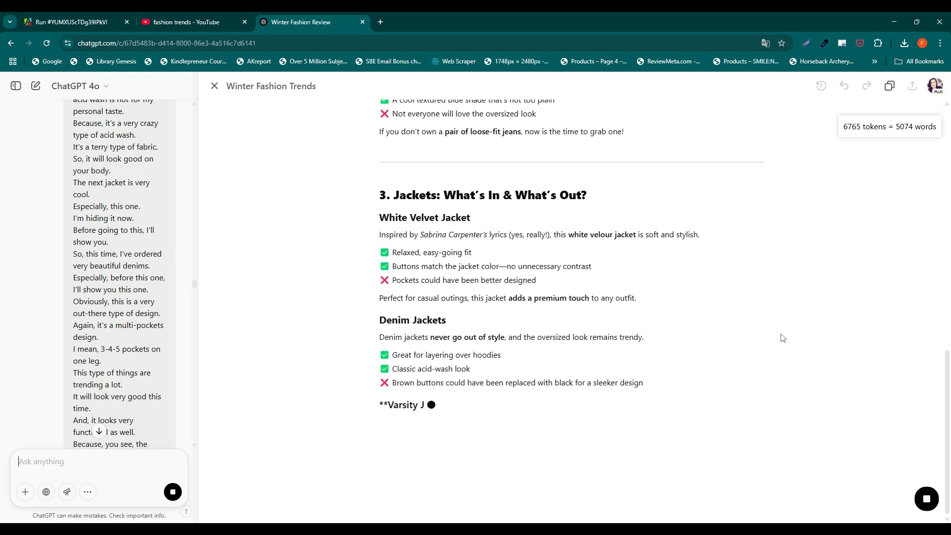
pyautogui.scroll(-3)
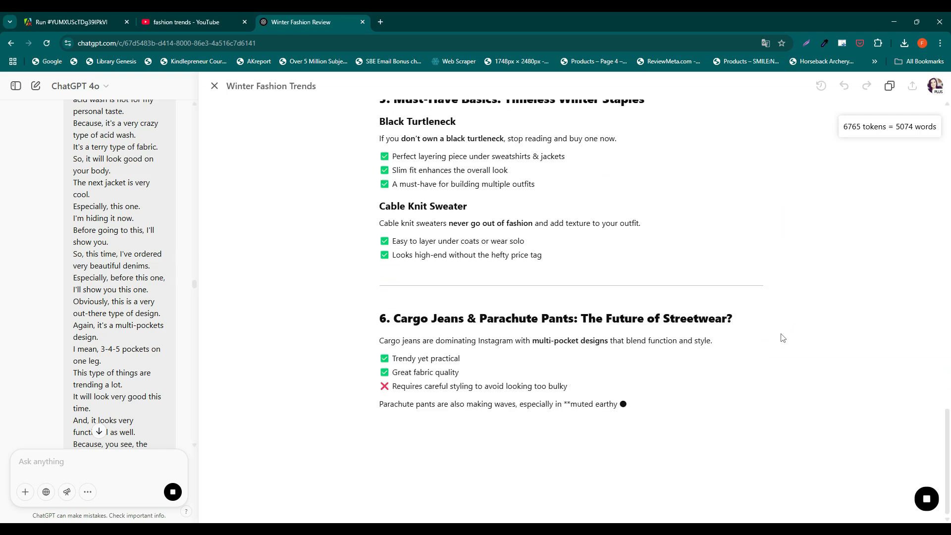
pyautogui.scroll(-3)
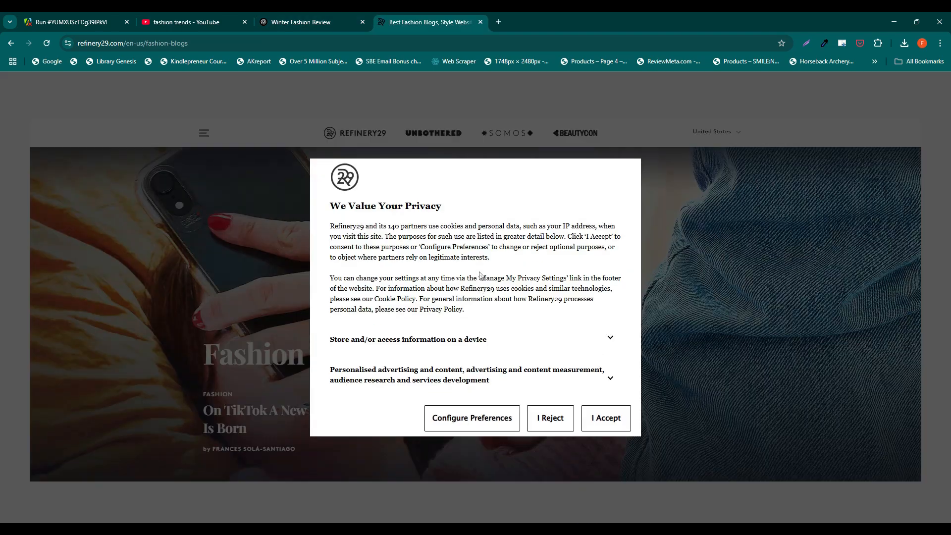
# - Dismiss the privacy notice and open the '11 Plus Size Women On Their Best Fashion Purchase' article
pyautogui.click(606, 418)
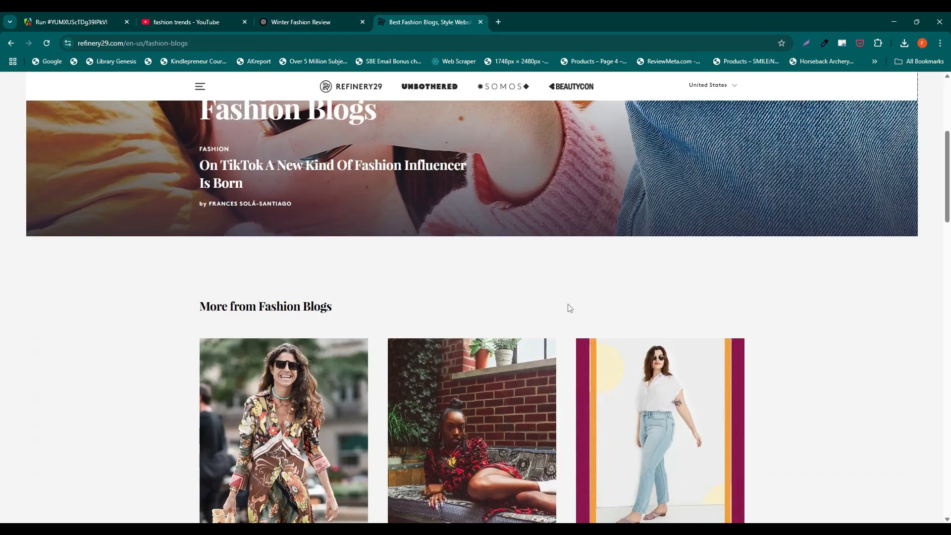
pyautogui.scroll(-3)
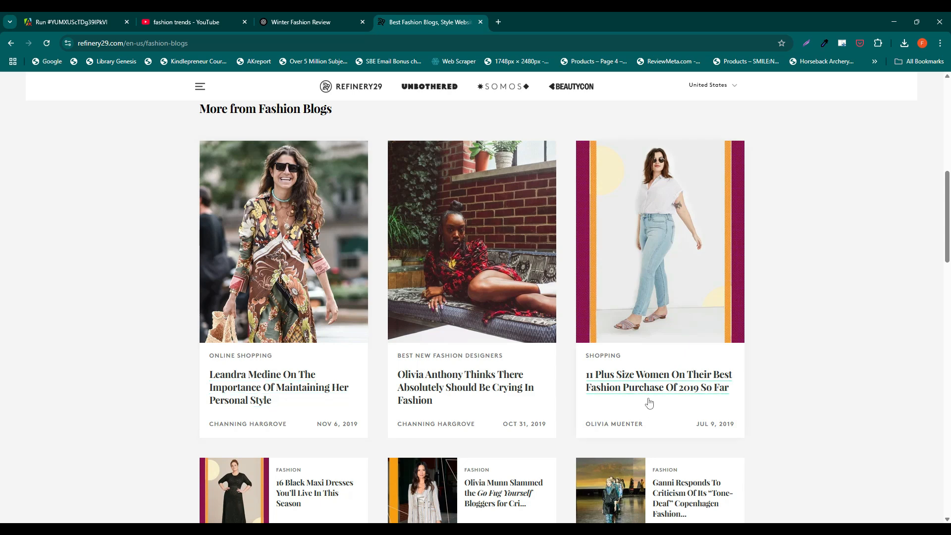
pyautogui.click(658, 380)
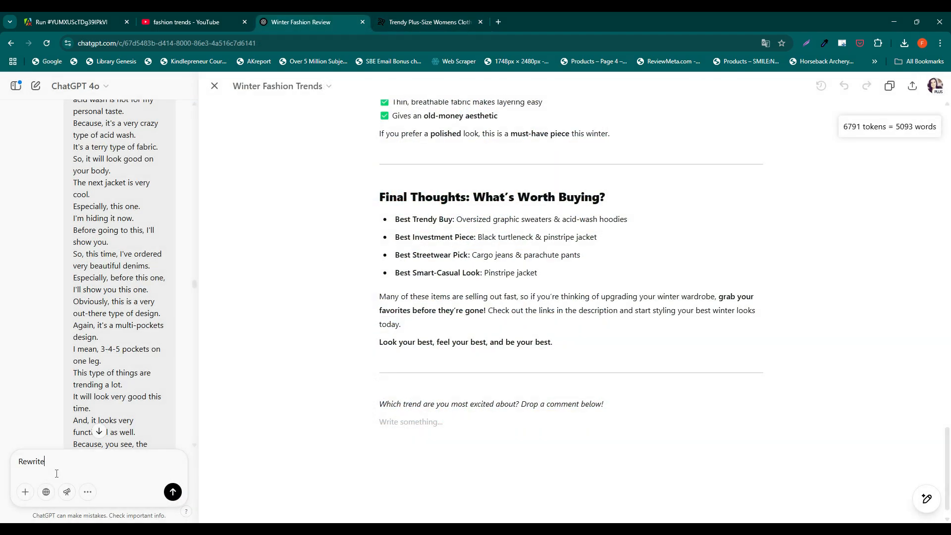
# - Request a rewrite matching the pasted Refinery29 article's voice and review the conversational draft through Pinstripe Jackets
pyautogui.write('the article m')
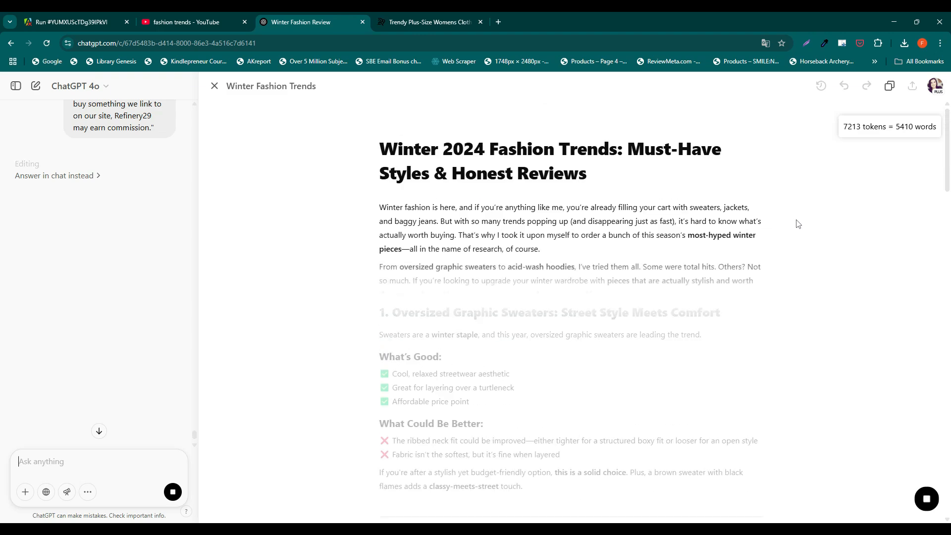
pyautogui.scroll(-3)
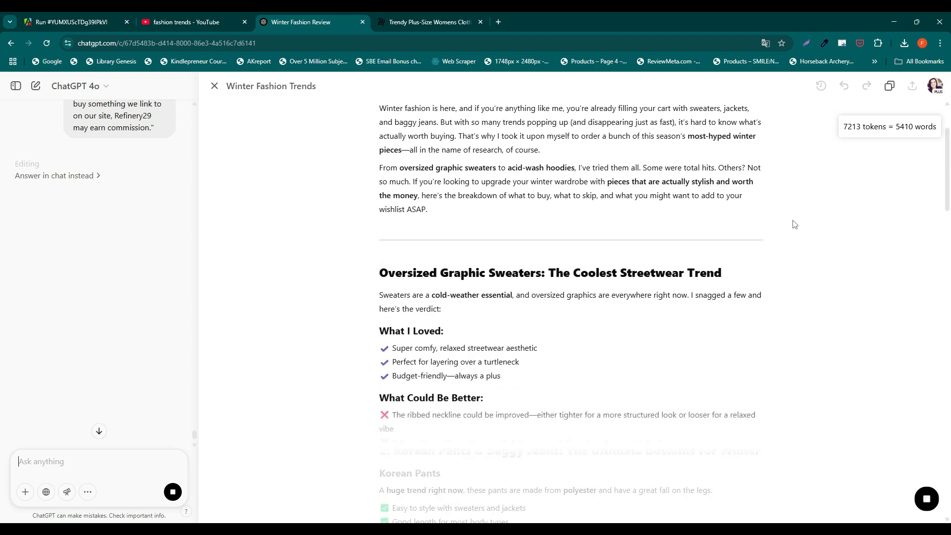
pyautogui.scroll(-3)
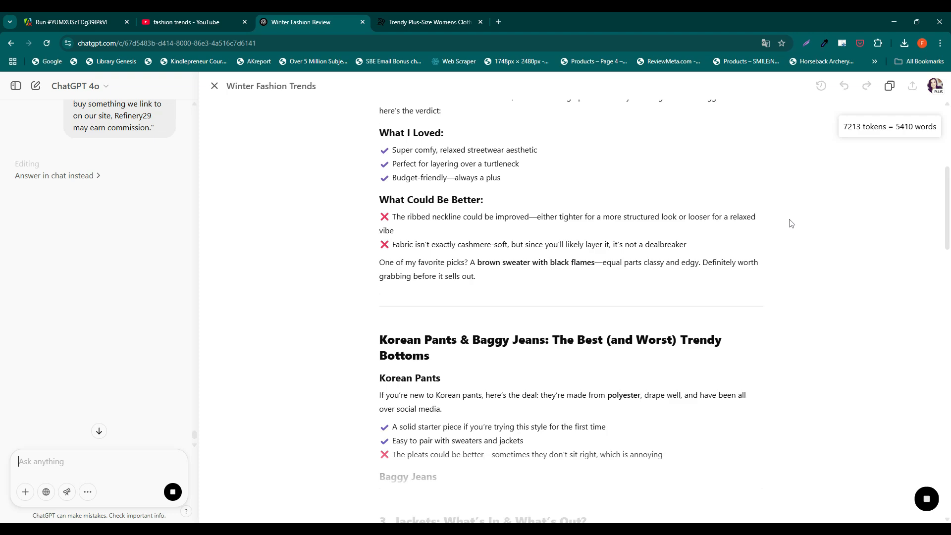
pyautogui.scroll(-3)
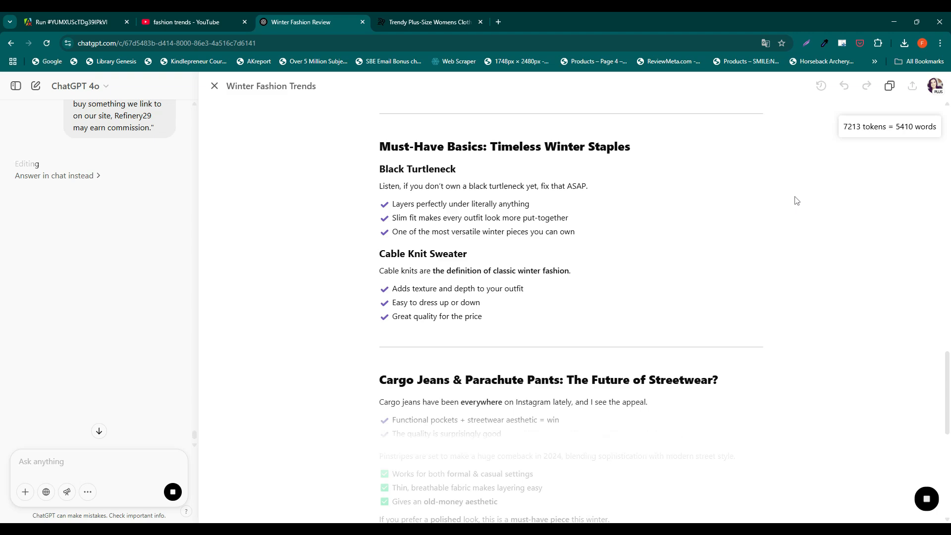
pyautogui.scroll(-3)
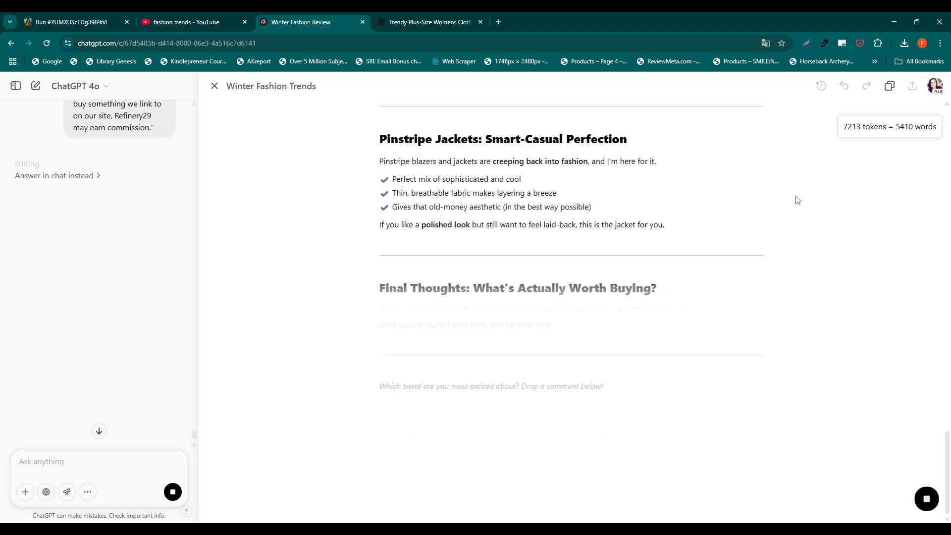